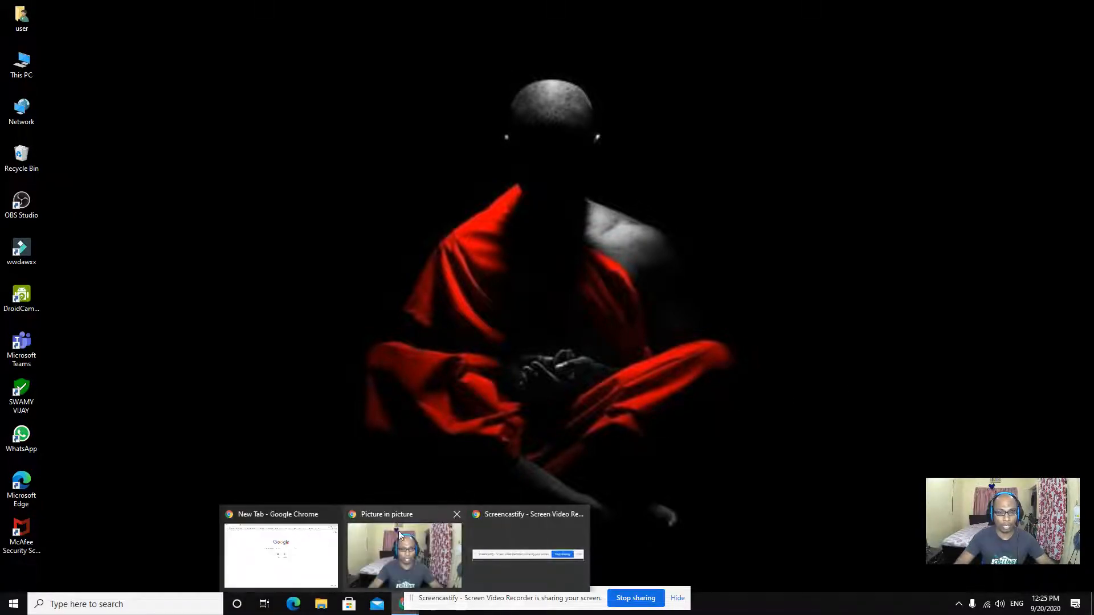
Bring the new Chrome tab forward and begin a web search in its address bar.
click(280, 556)
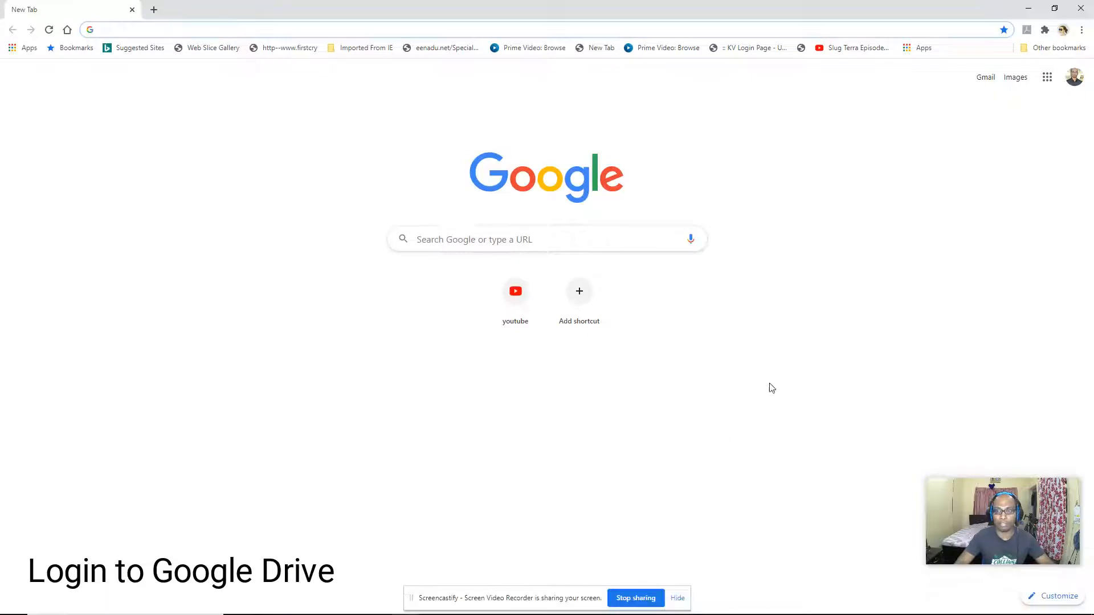
click(279, 29)
text(goo)
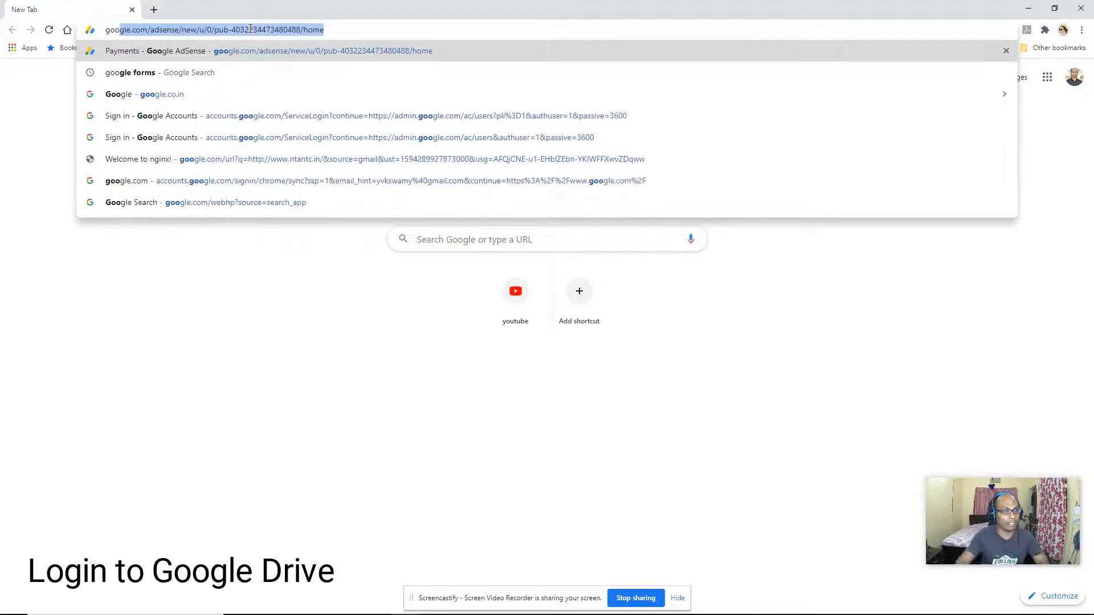
Search for 'google forms' and open the 'Google Forms: Free Online Surveys' page.
click(130, 72)
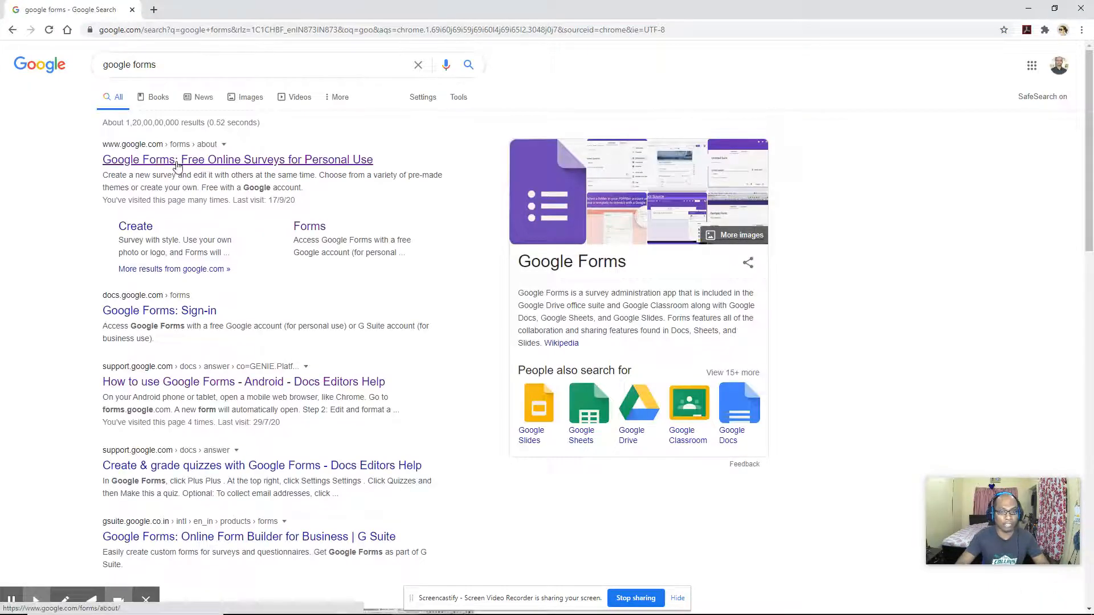
click(237, 159)
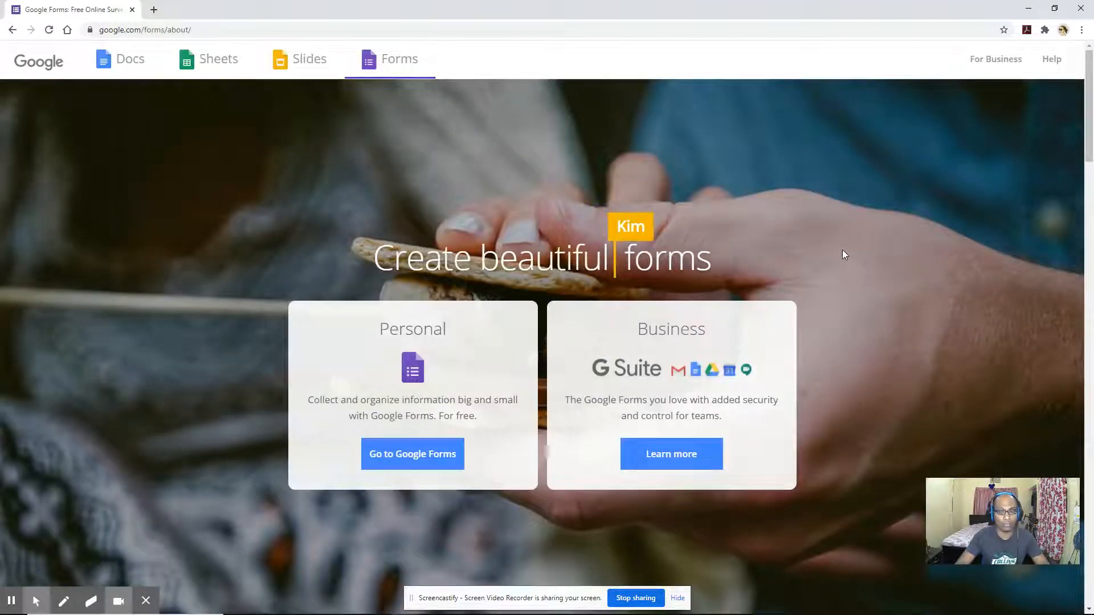
mouse_move(432, 349)
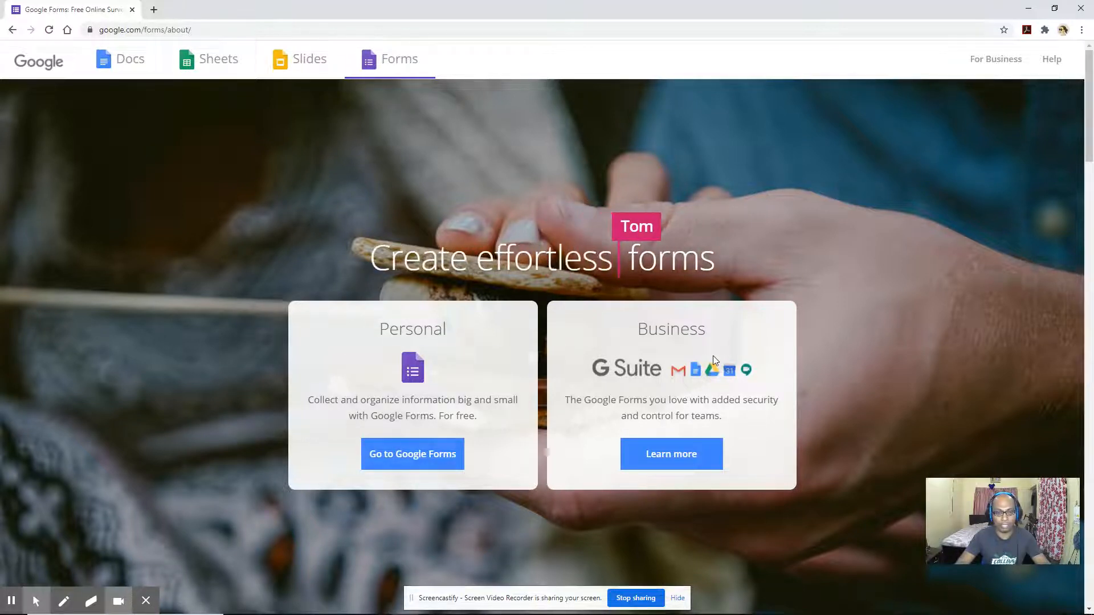
mouse_move(411, 454)
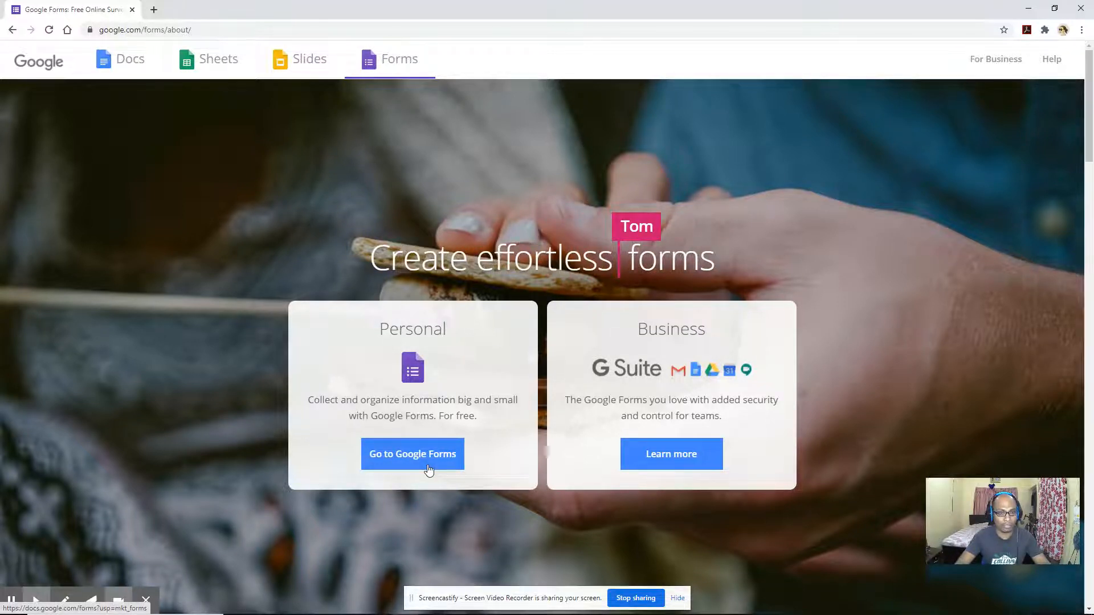
Open Google Forms, expand the template gallery, and browse the Recently used and Personal templates.
click(412, 454)
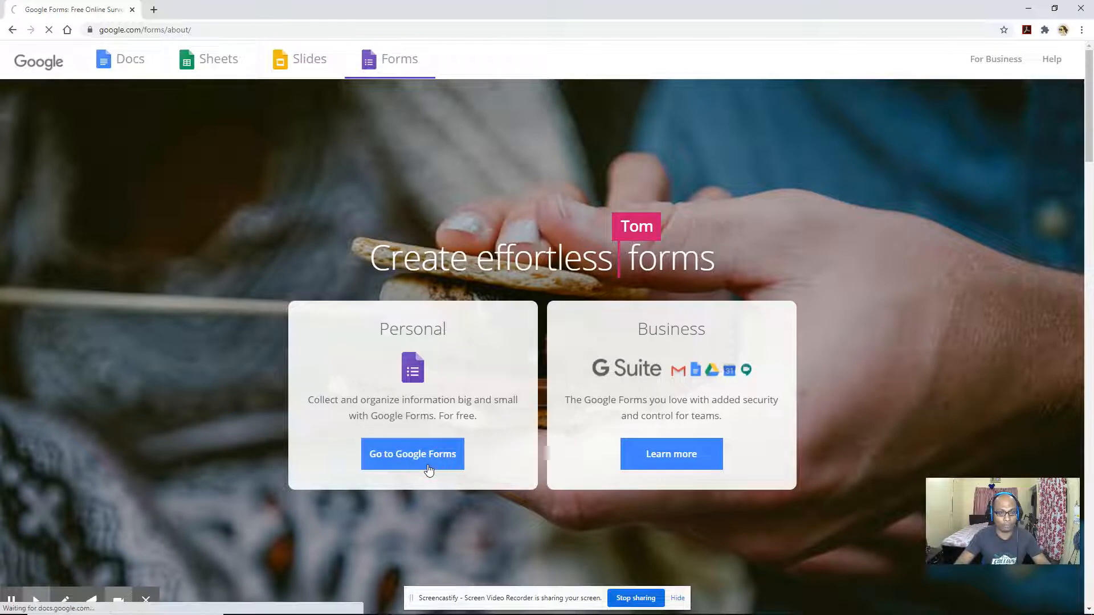
click(411, 454)
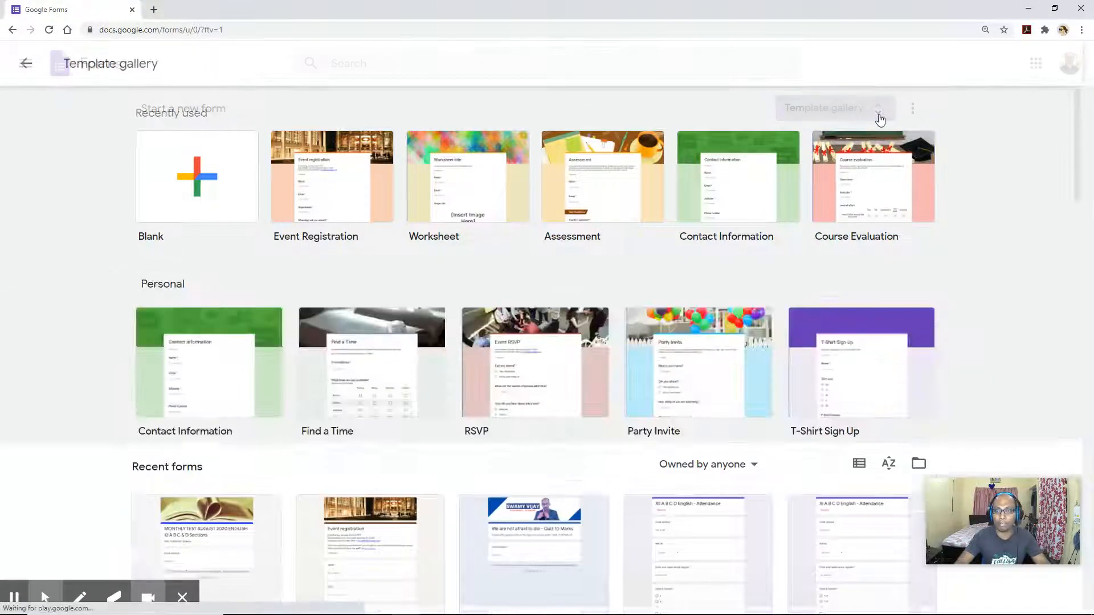
scroll(down, 3)
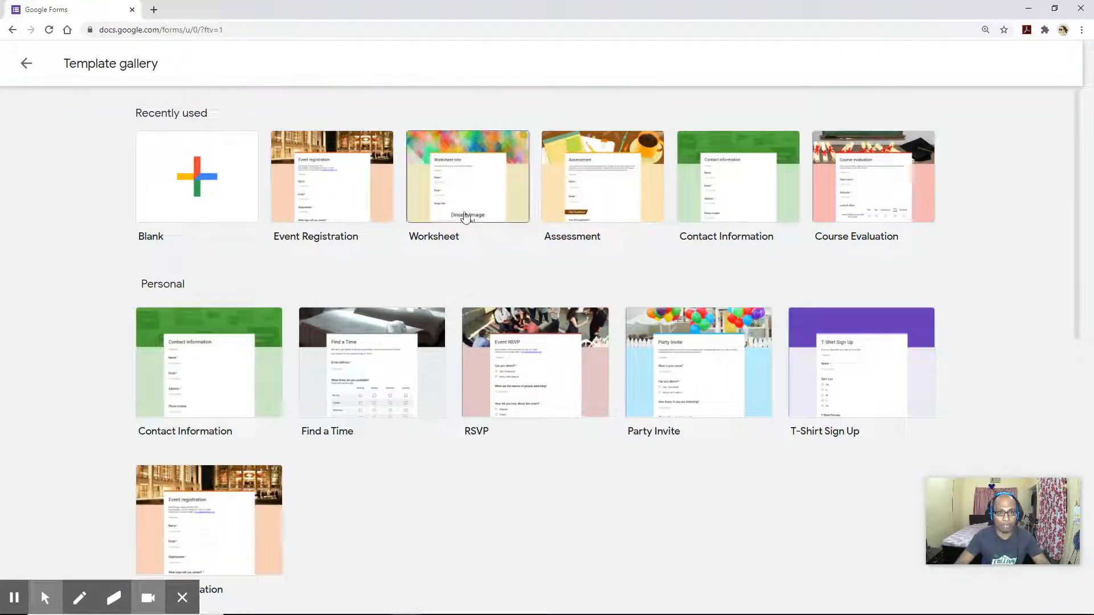
mouse_move(572, 223)
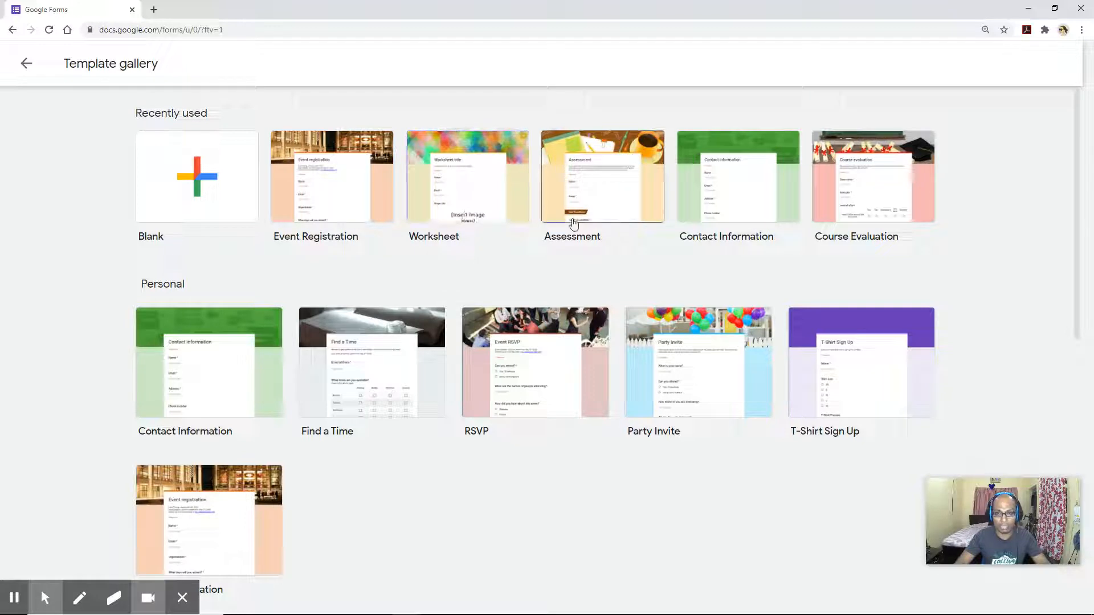
mouse_move(921, 231)
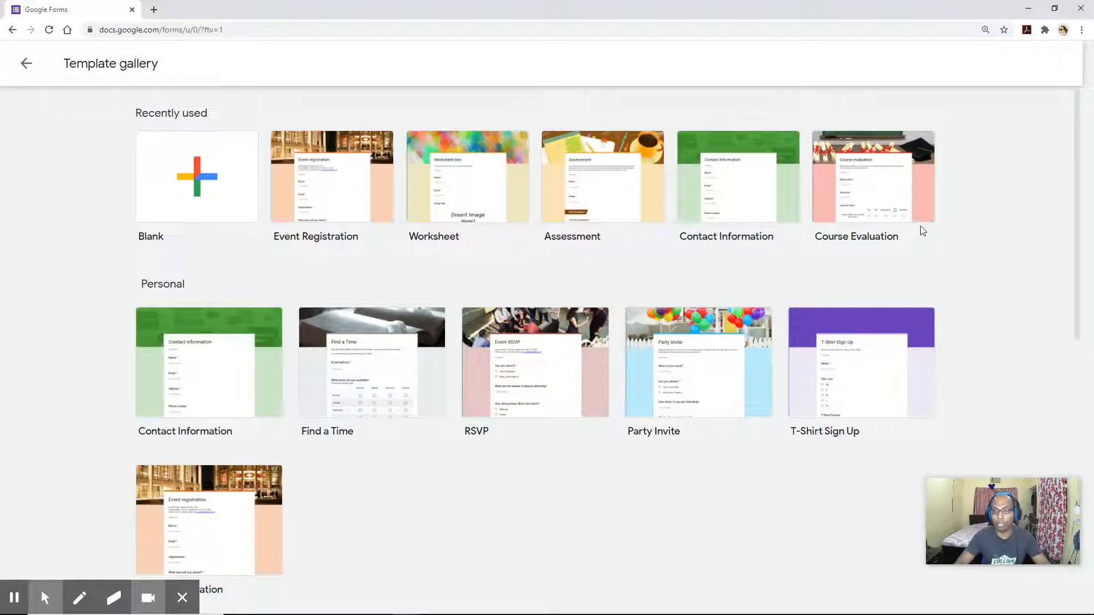
mouse_move(270, 380)
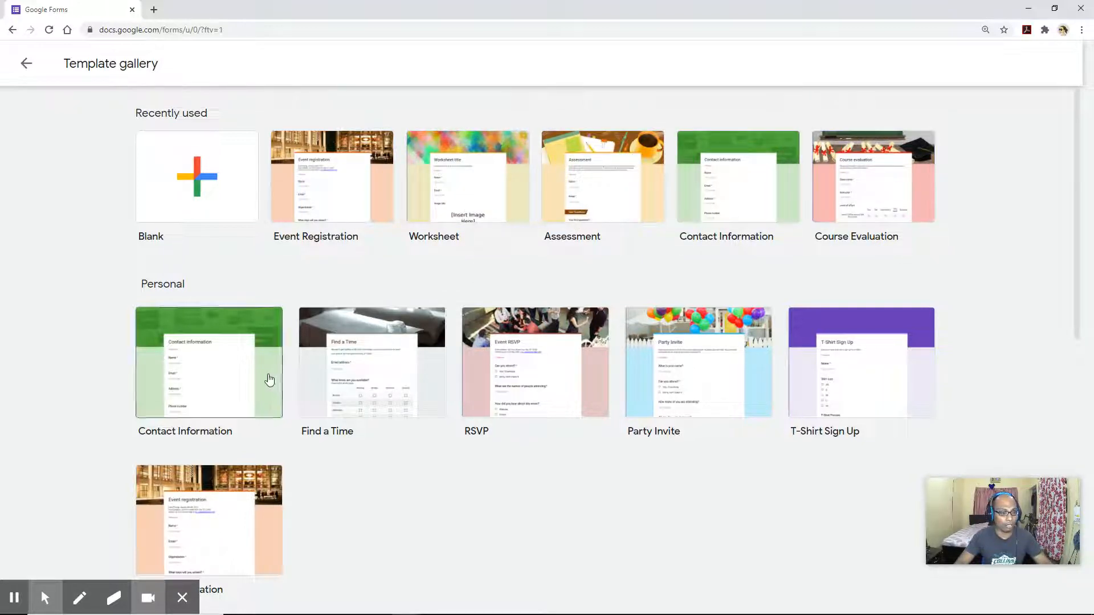
mouse_move(377, 379)
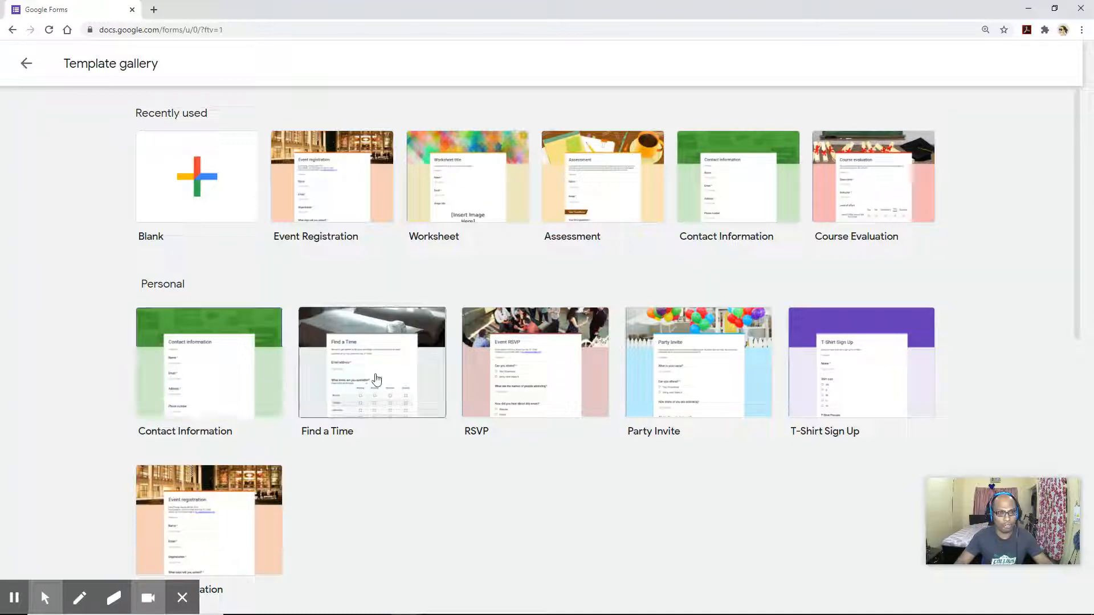
mouse_move(497, 384)
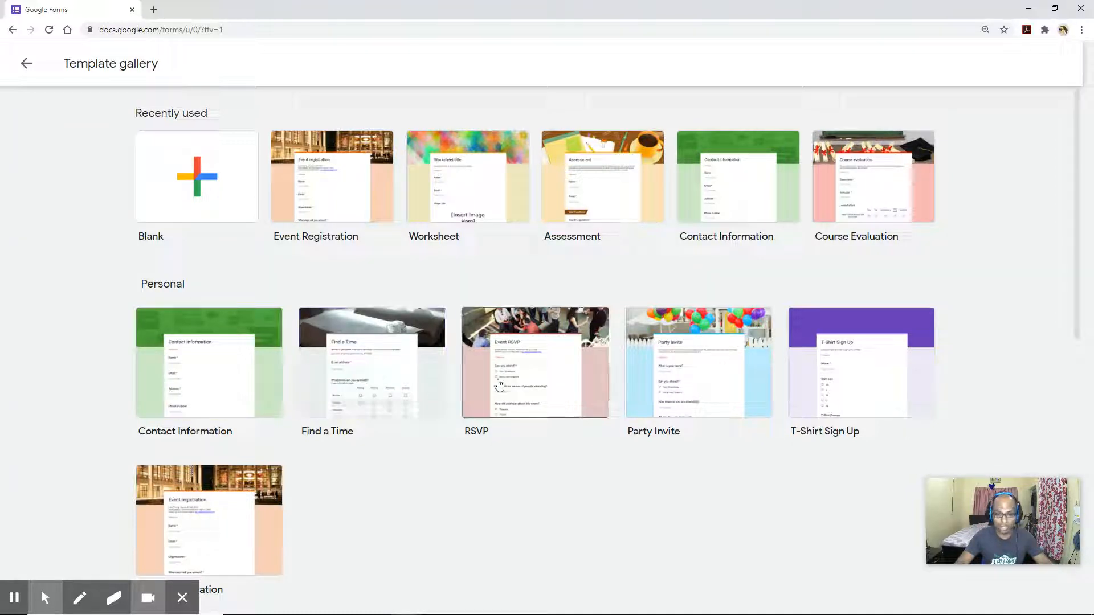
scroll(down, 3)
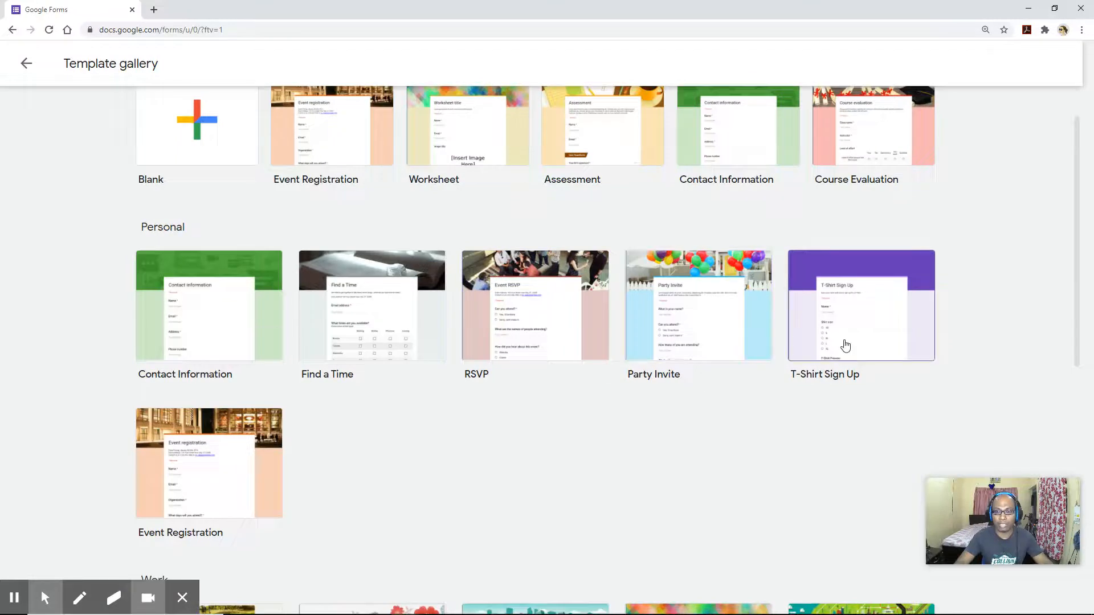
mouse_move(205, 522)
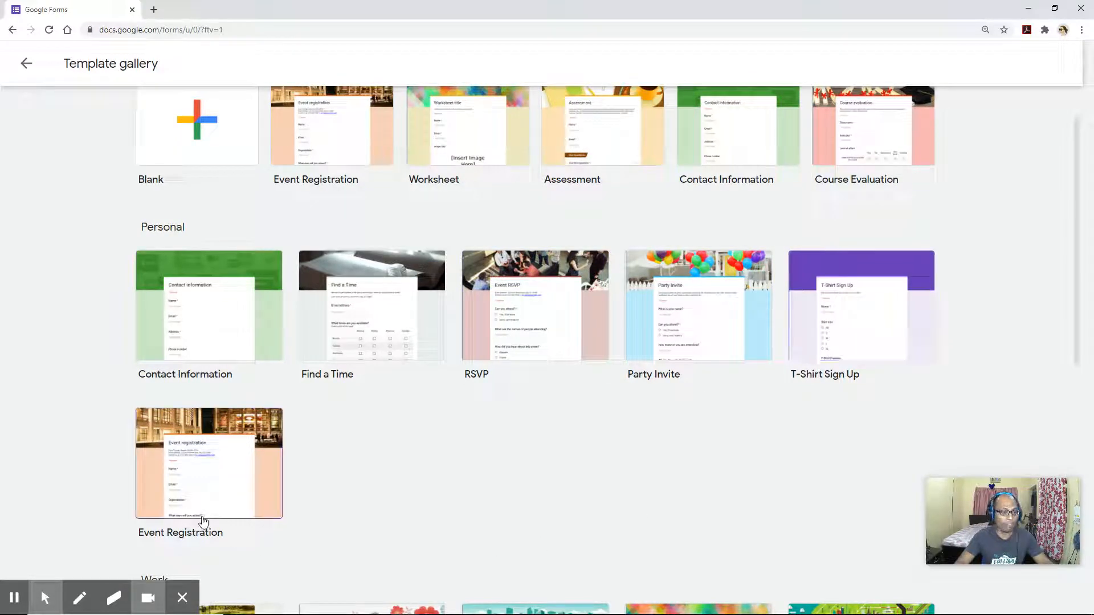
scroll(up, 3)
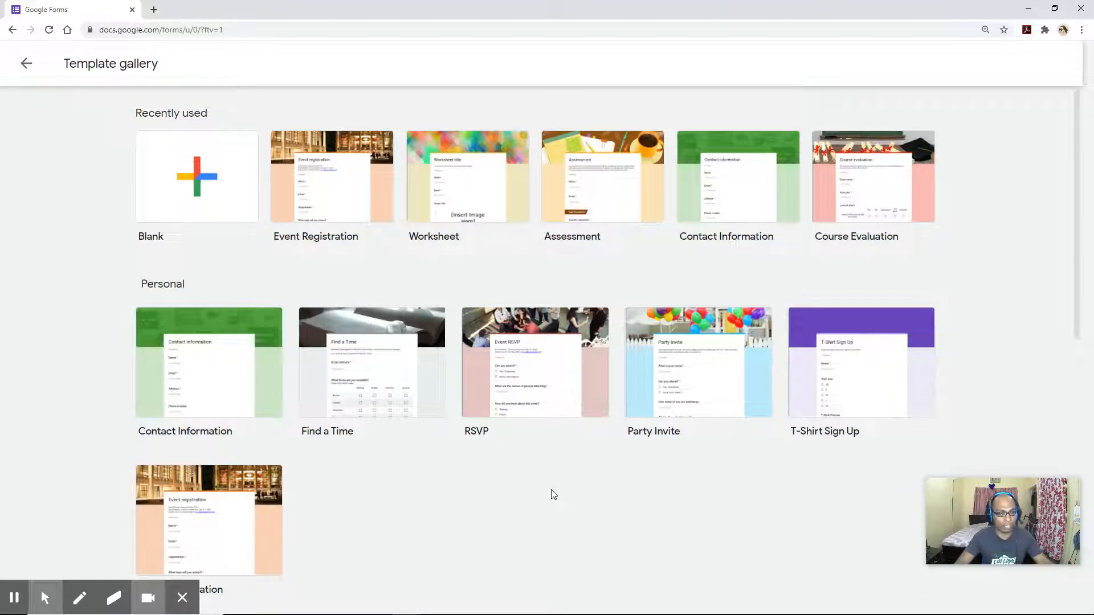
scroll(down, 3)
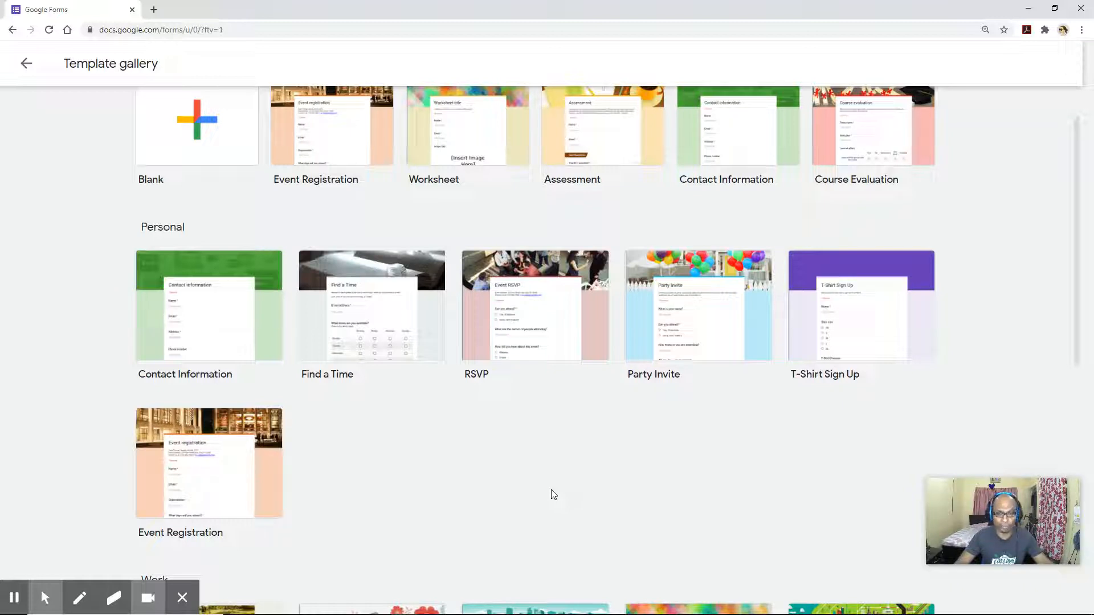
scroll(up, 3)
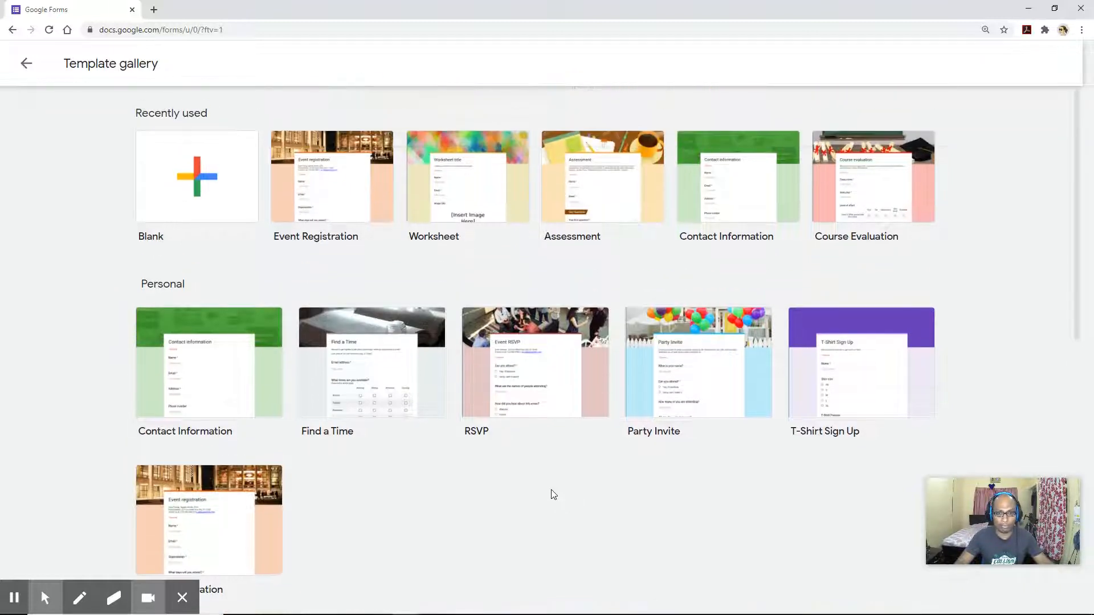
scroll(down, 3)
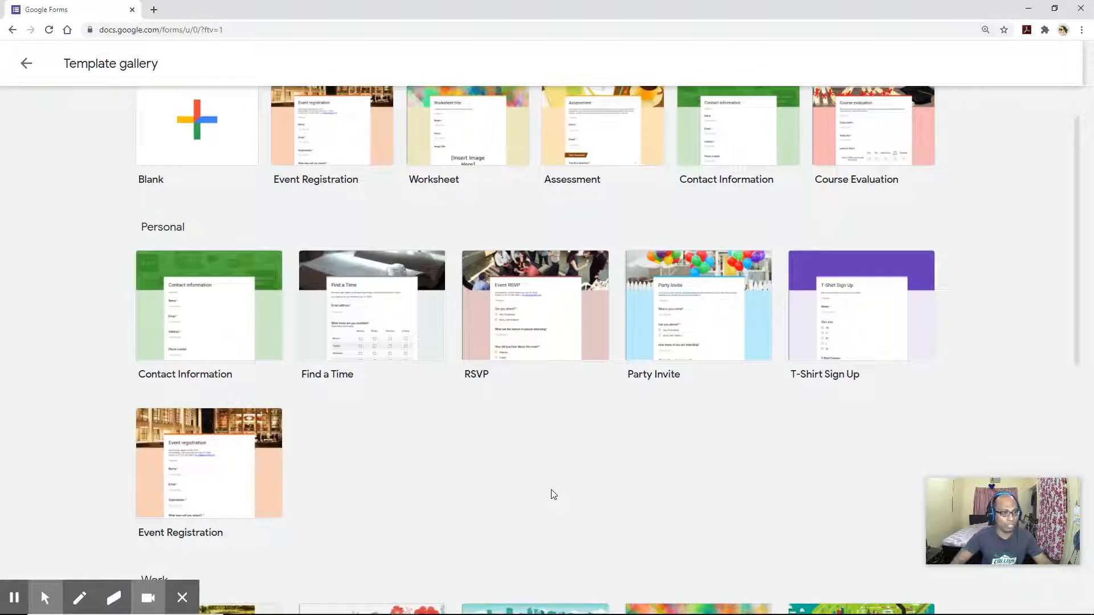
mouse_move(212, 323)
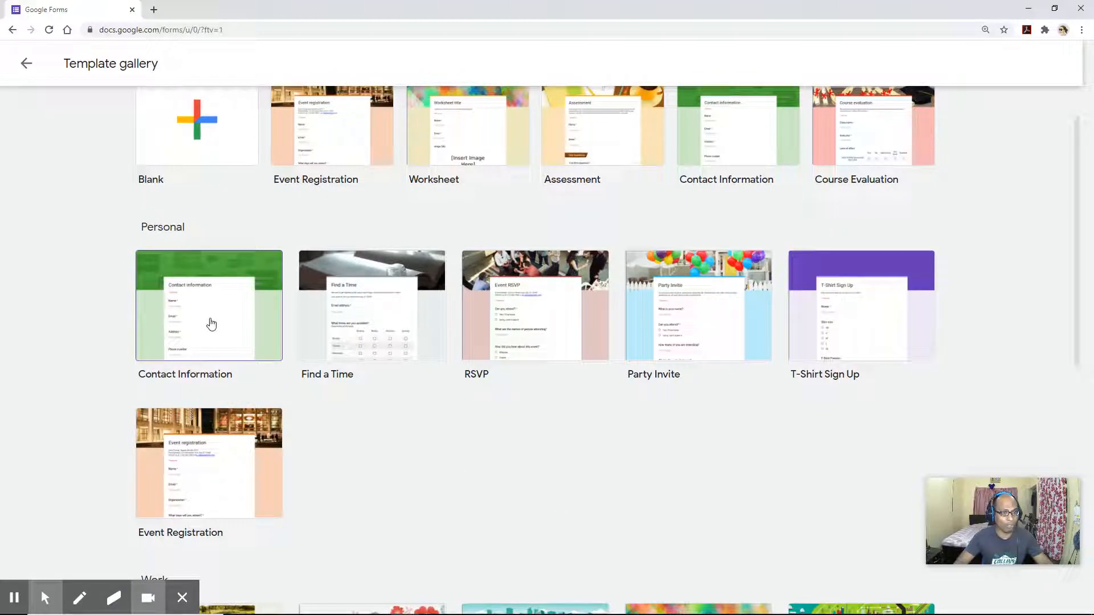
scroll(up, 3)
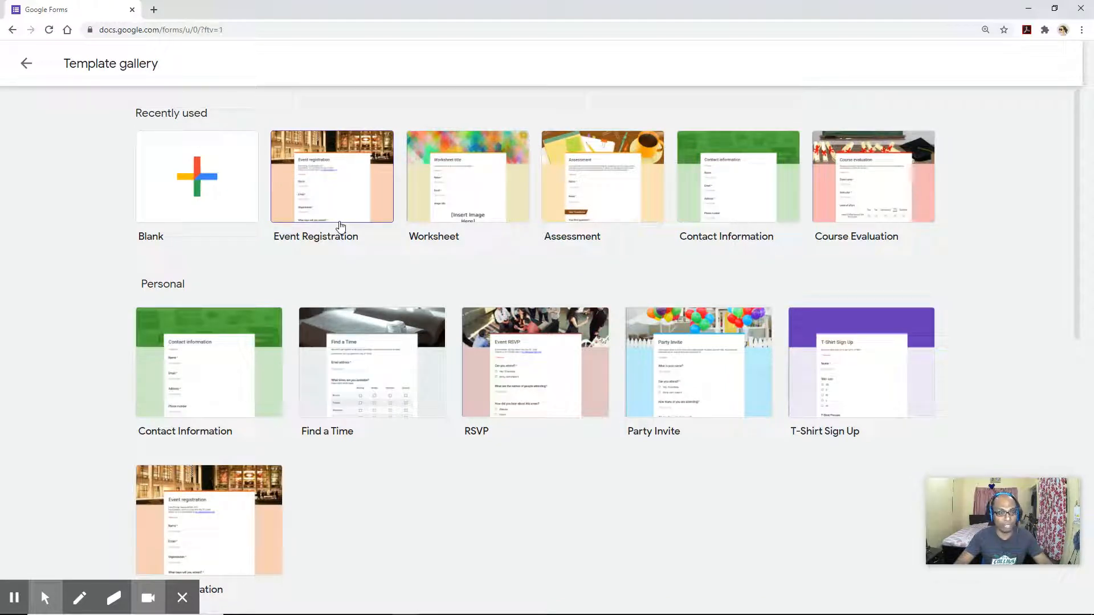
mouse_move(467, 213)
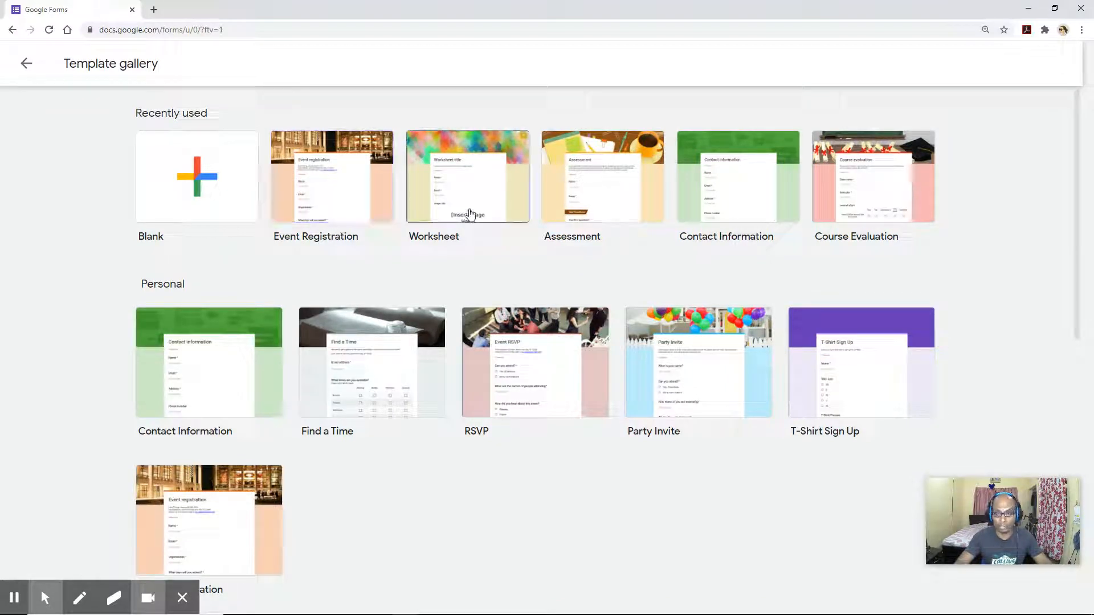
mouse_move(575, 217)
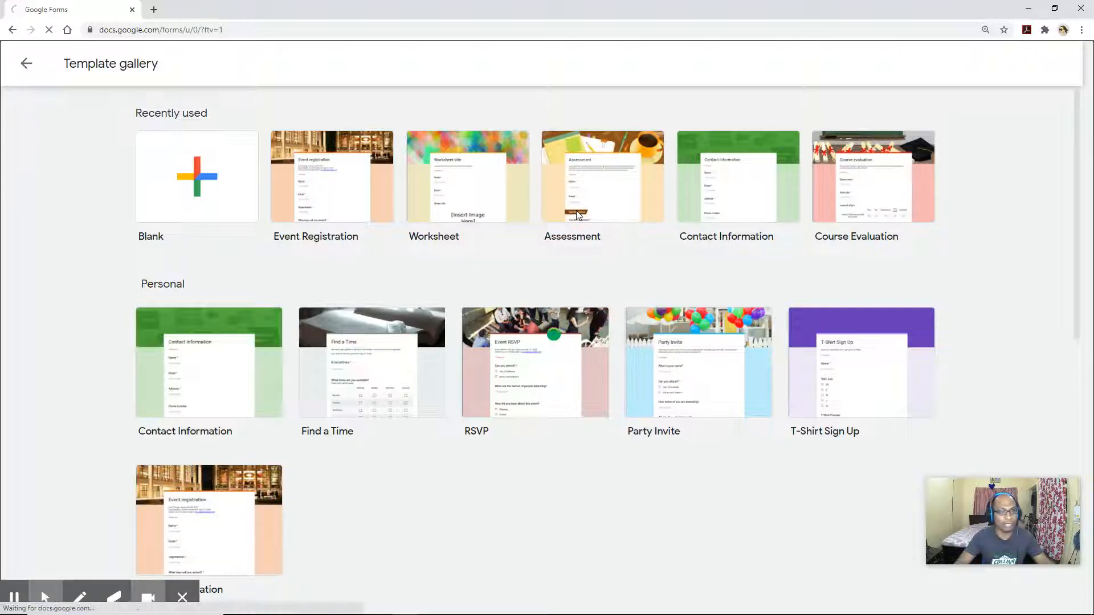
click(601, 177)
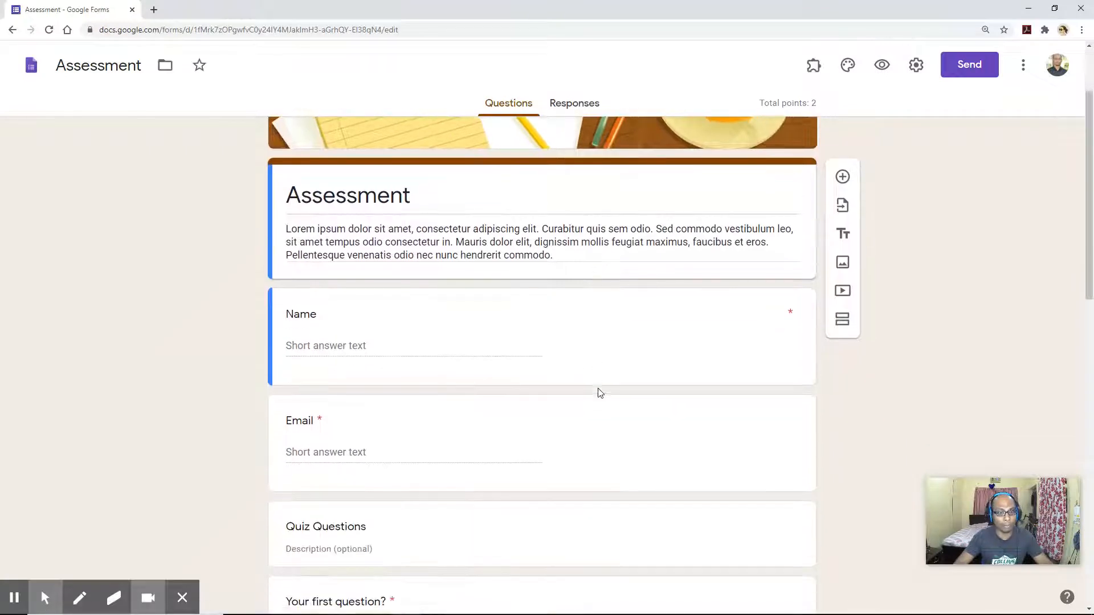
scroll(up, 3)
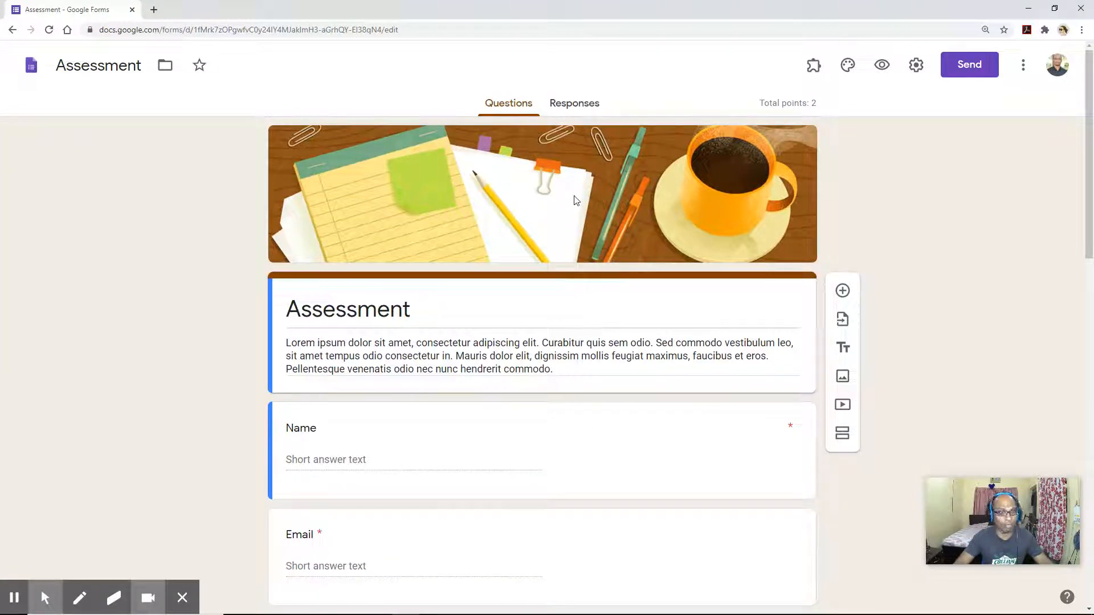
mouse_move(600, 381)
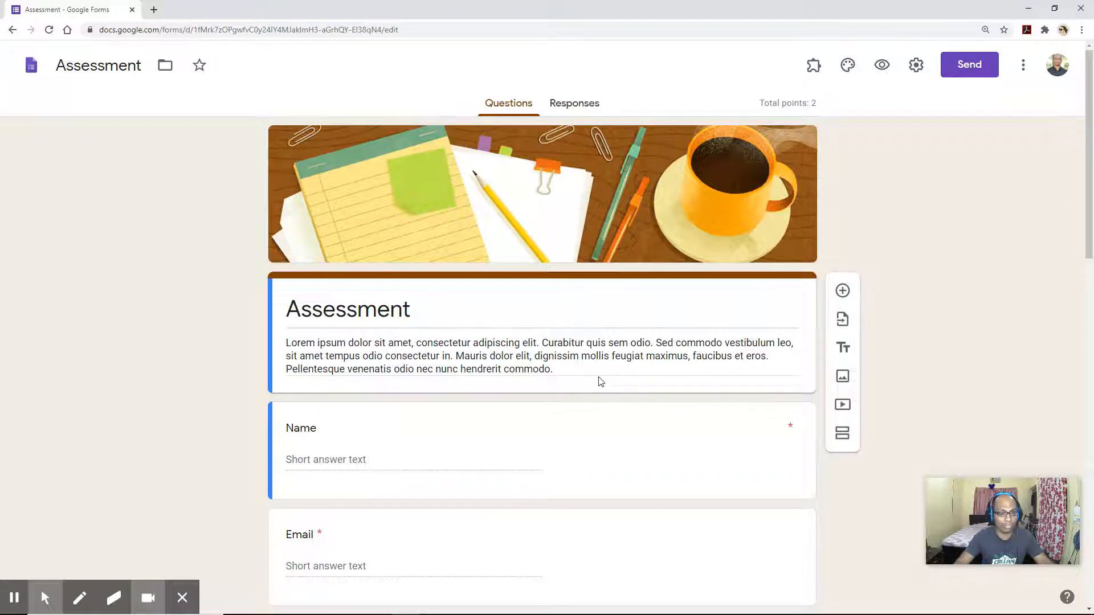
scroll(down, 3)
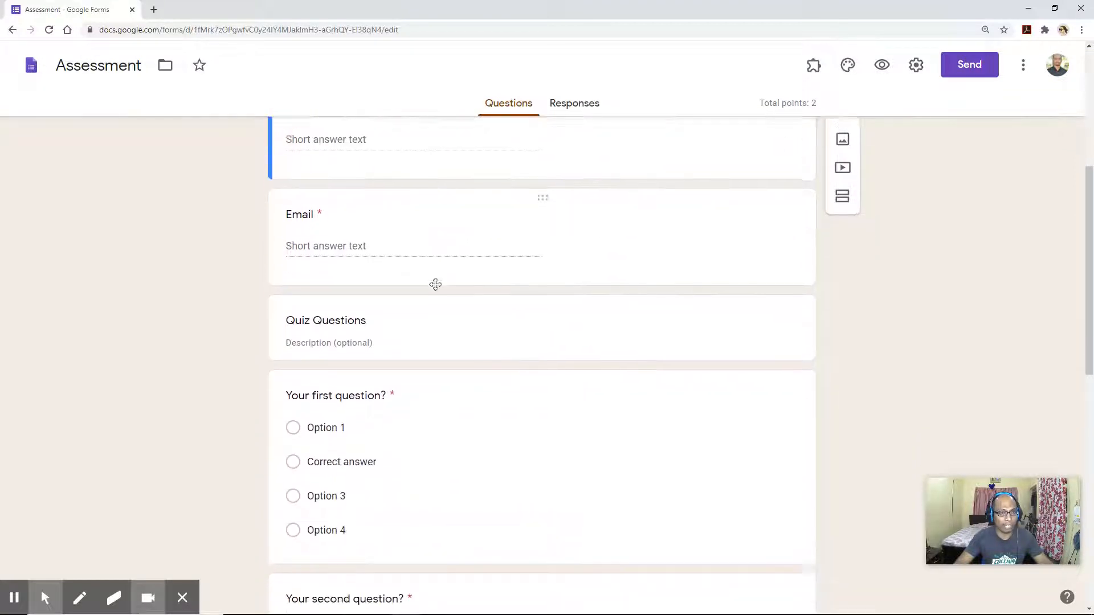
scroll(down, 3)
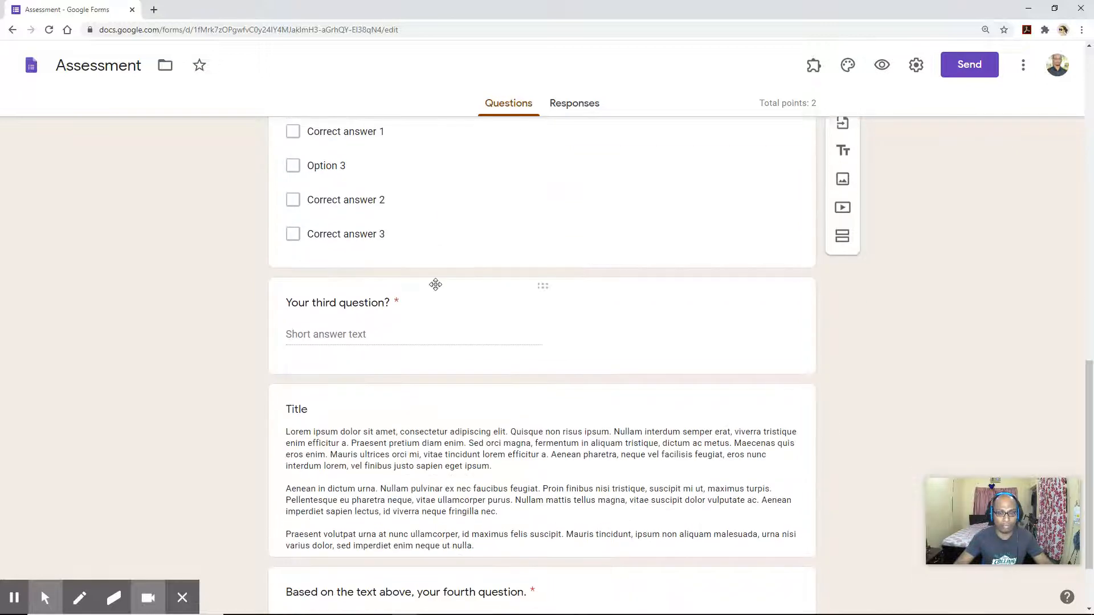
scroll(down, 3)
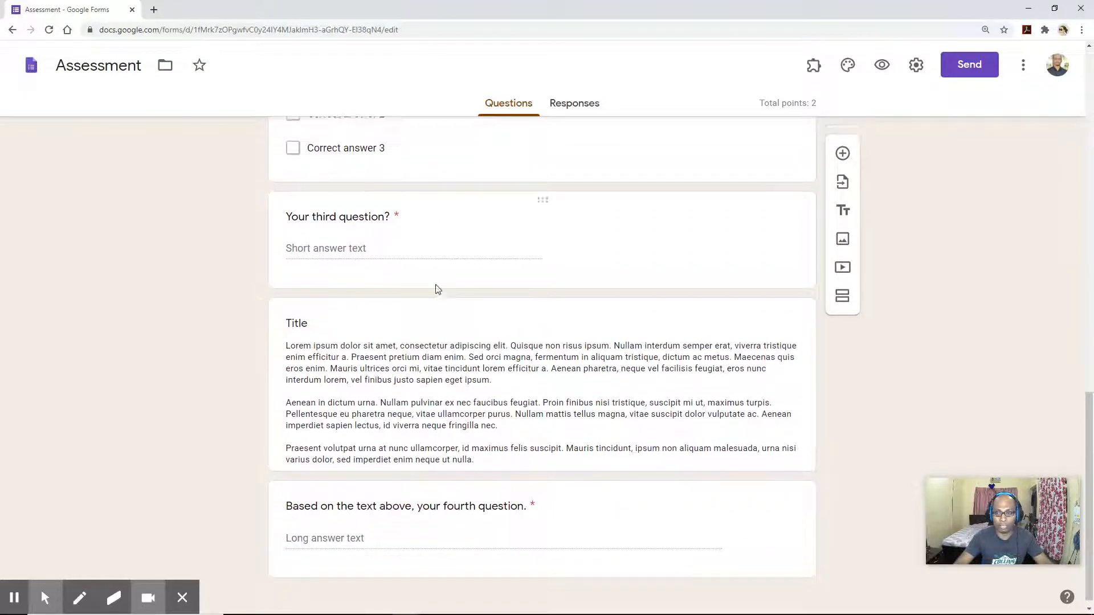
scroll(up, 3)
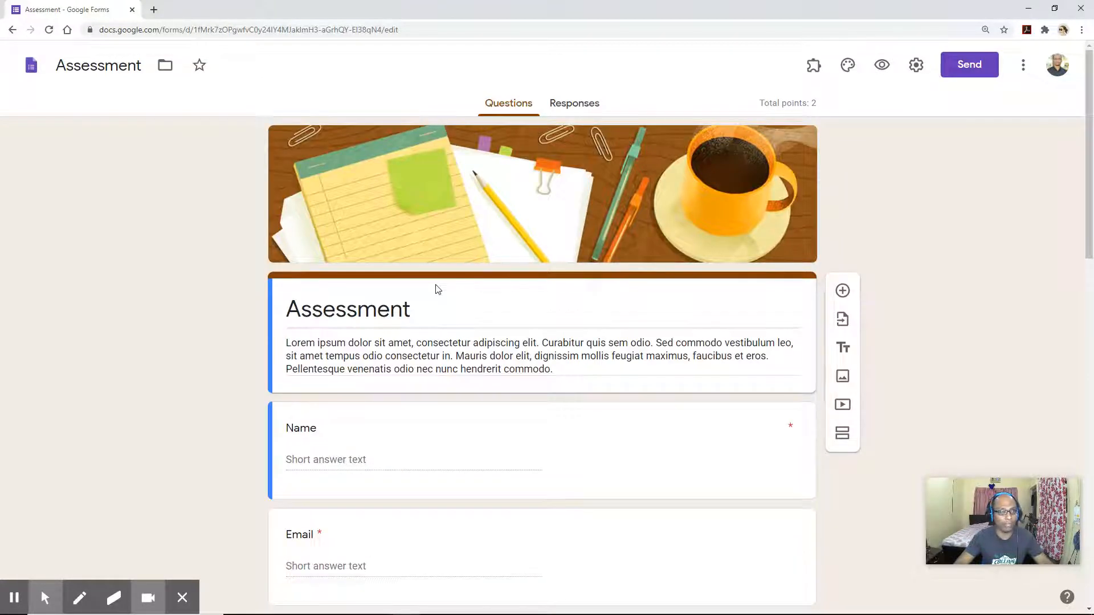
mouse_move(176, 125)
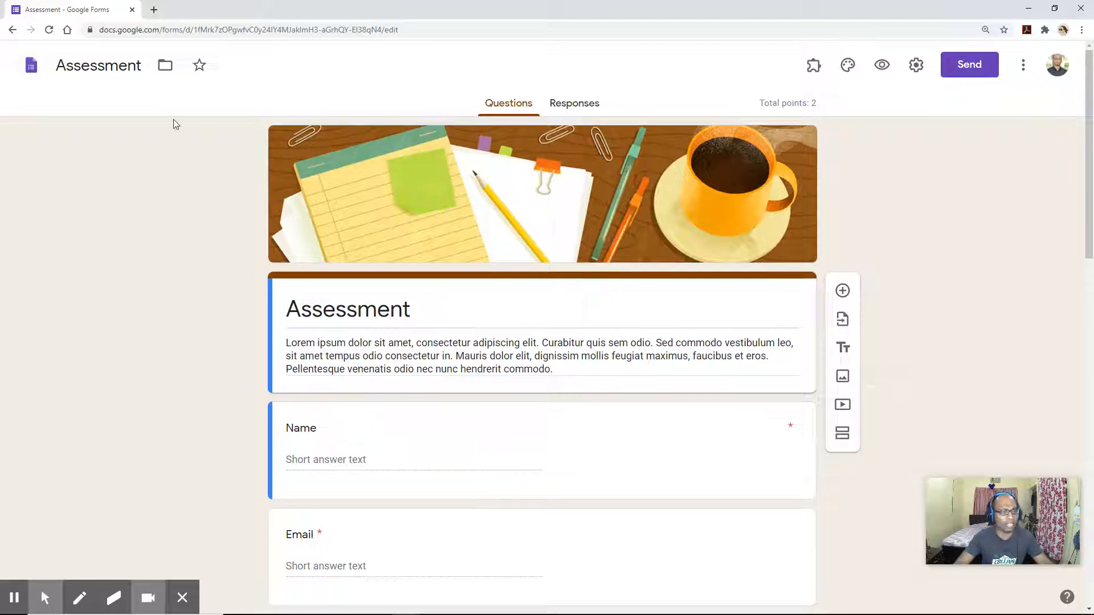
Return to Forms home and browse Personal templates like Party Invite and Find a Time.
click(12, 29)
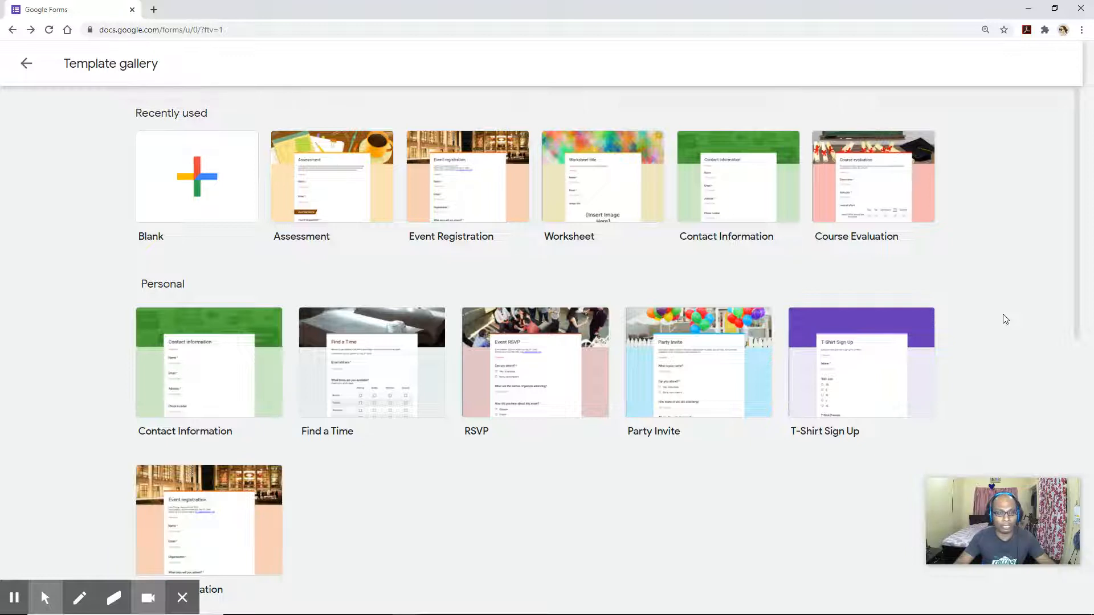
scroll(down, 3)
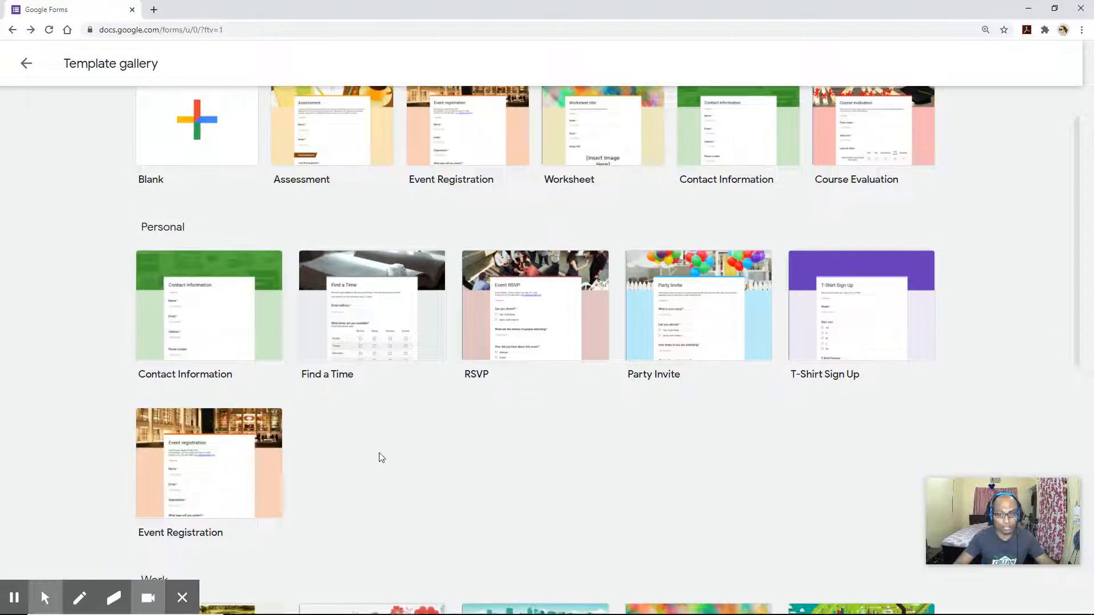
mouse_move(676, 321)
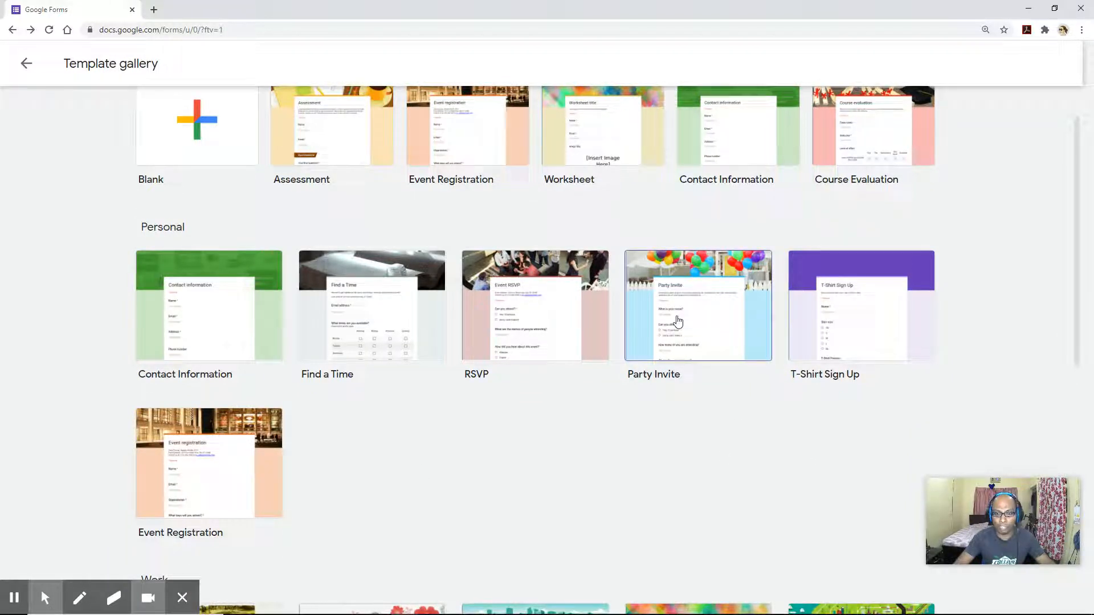
mouse_move(881, 164)
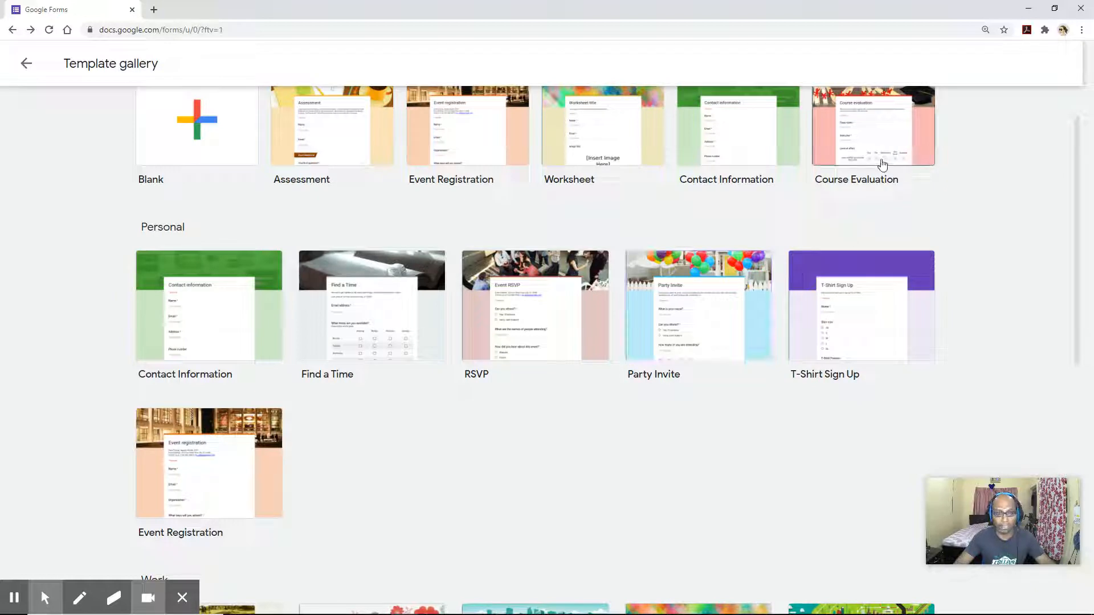
mouse_move(389, 353)
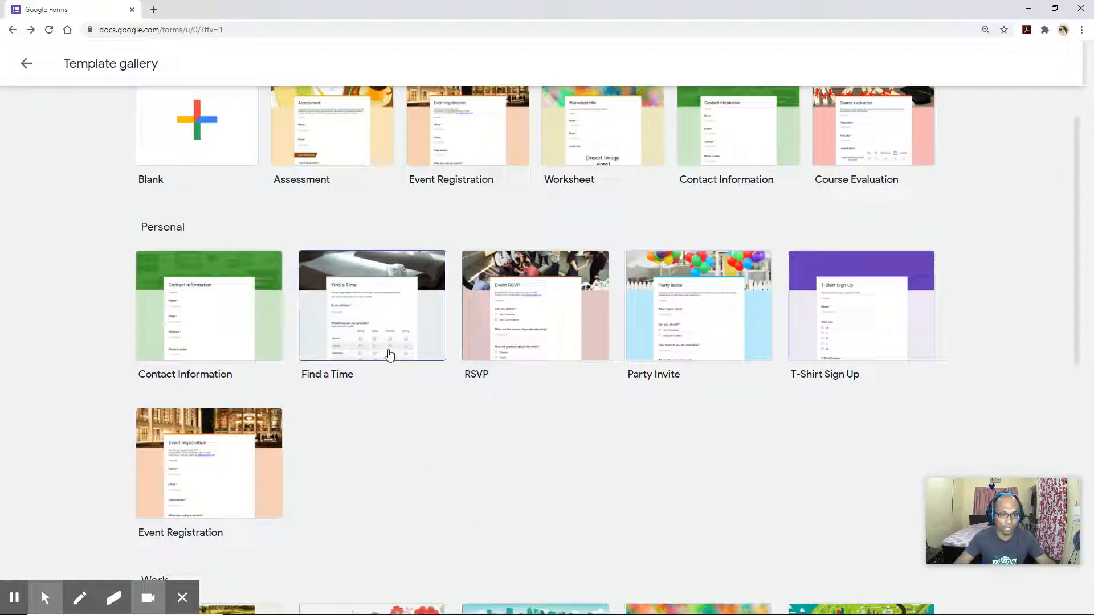
mouse_move(708, 494)
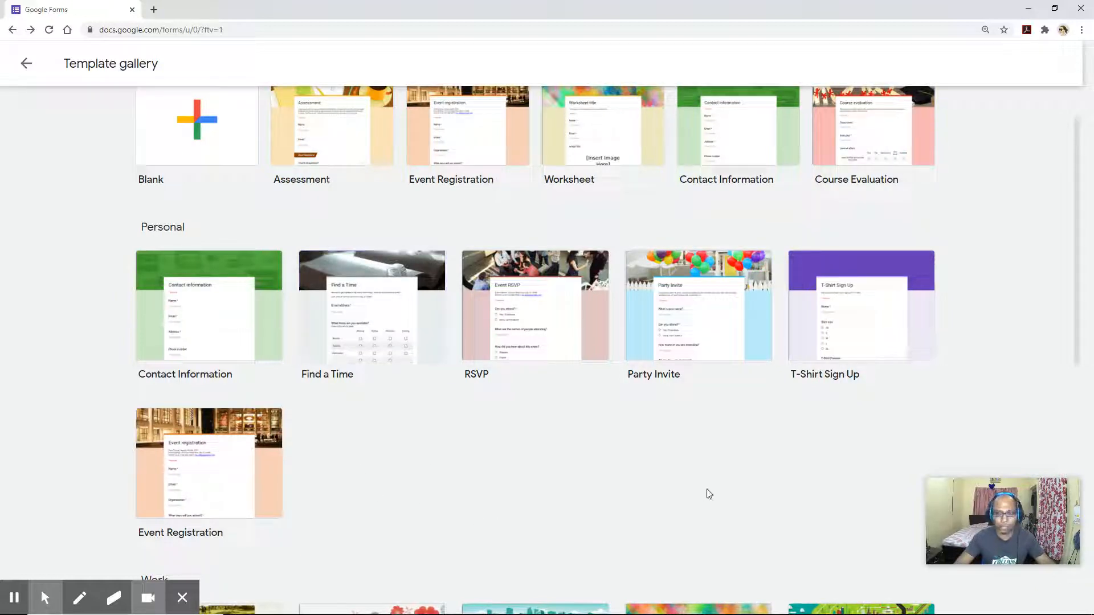
scroll(up, 3)
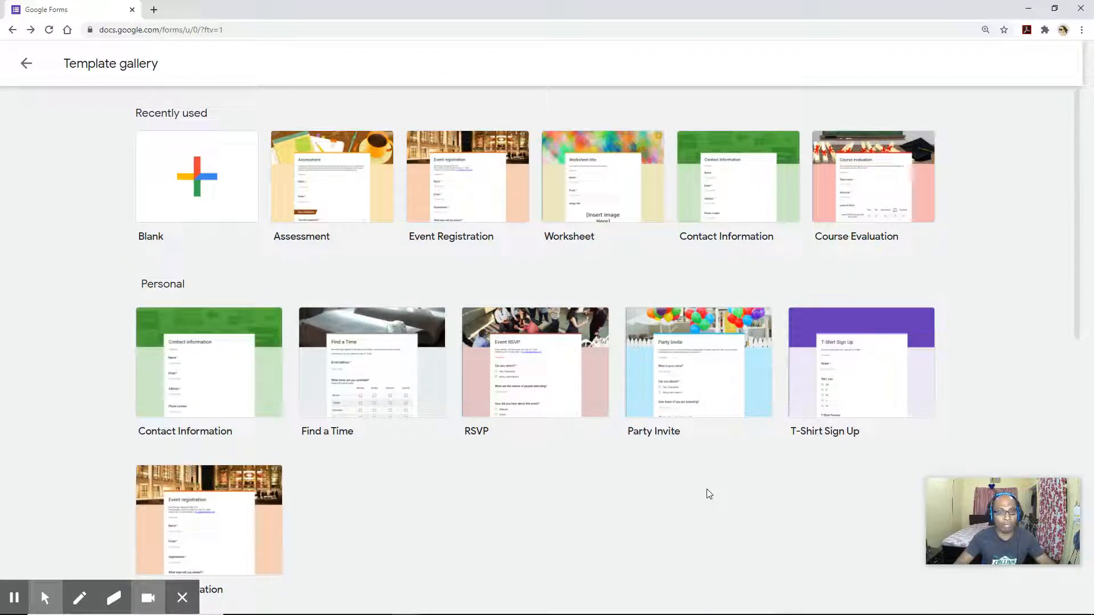
mouse_move(642, 497)
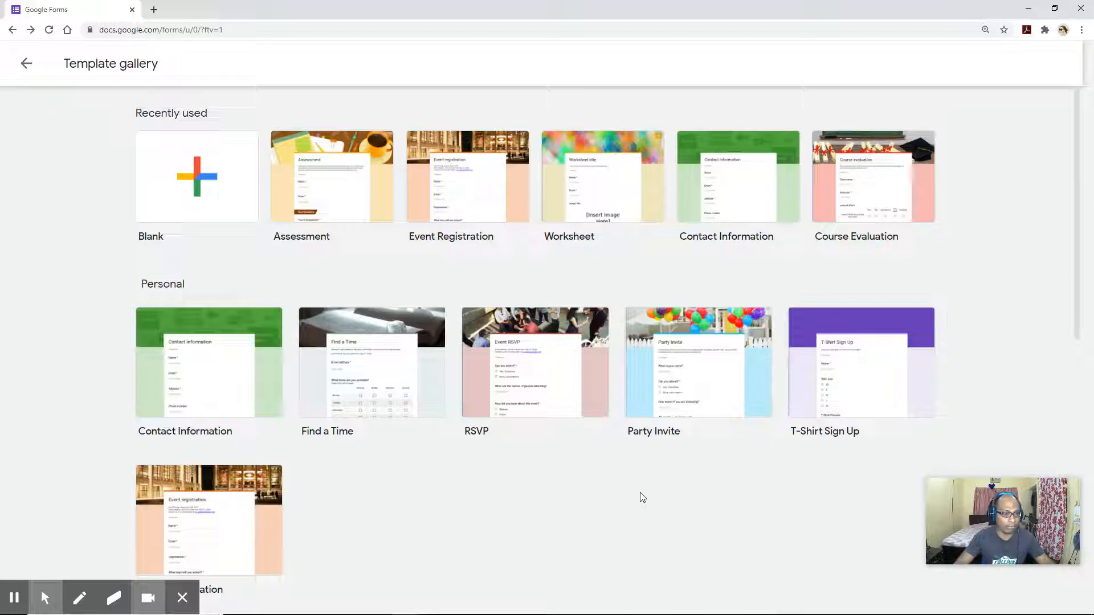
mouse_move(198, 388)
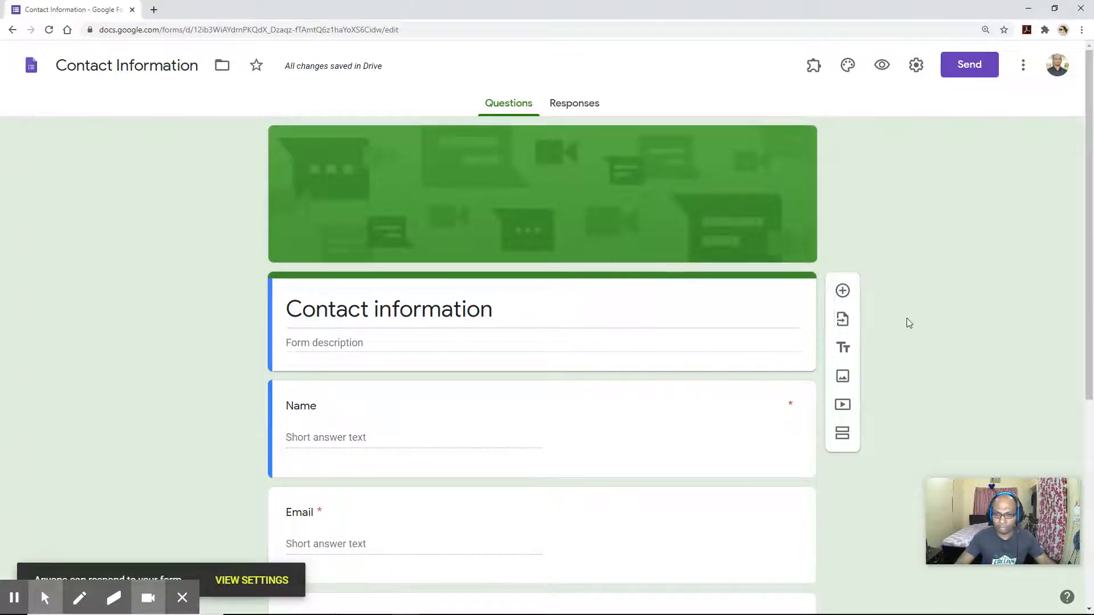
Review the new form's Name, Email, Address, Phone number and Comments questions.
scroll(down, 3)
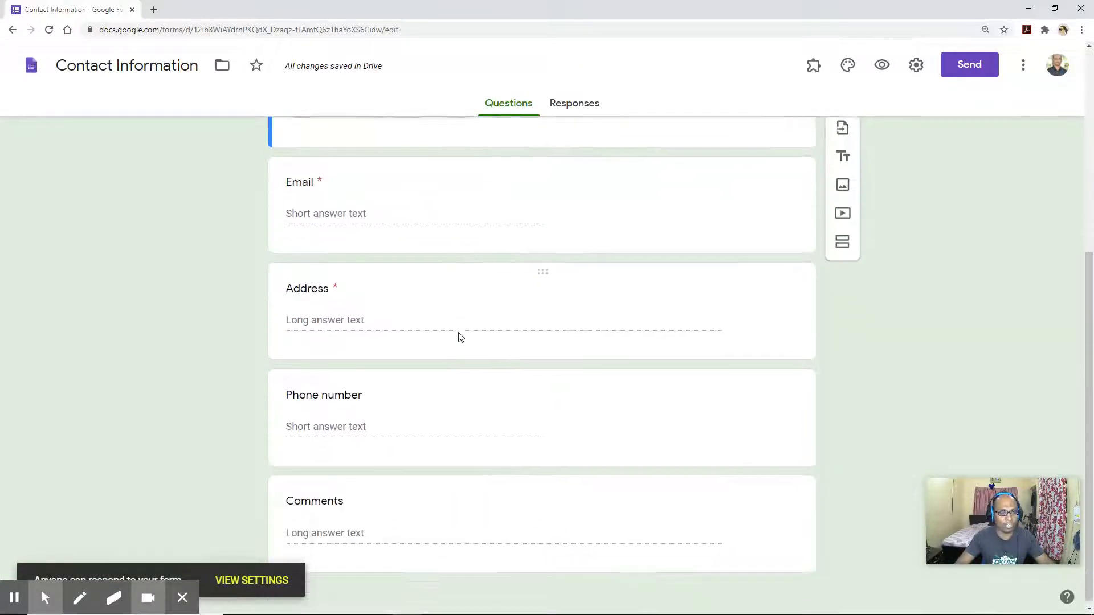
scroll(up, 3)
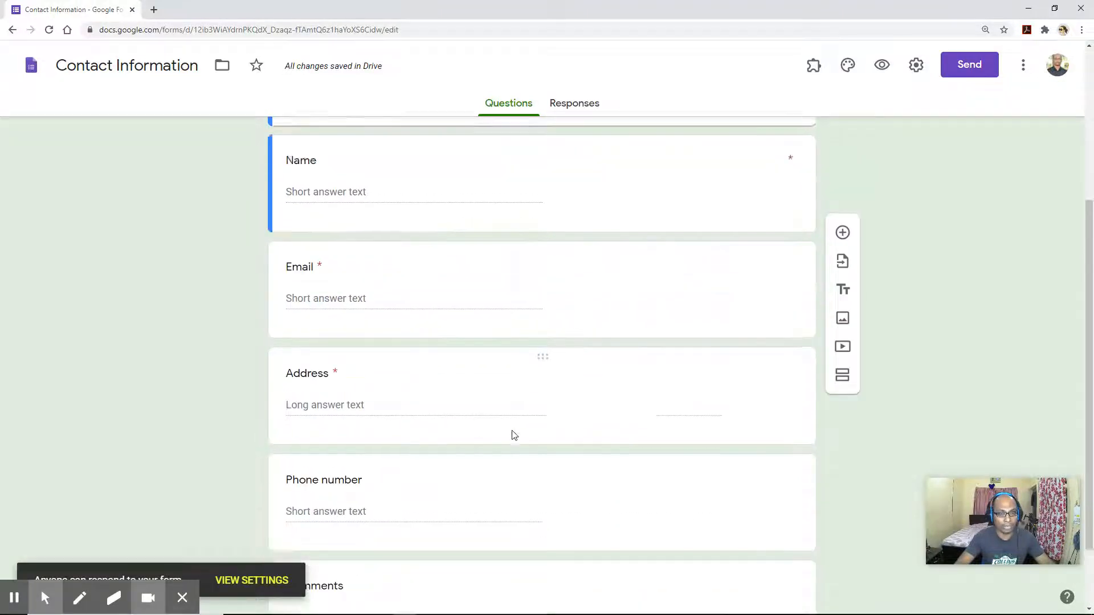
scroll(down, 3)
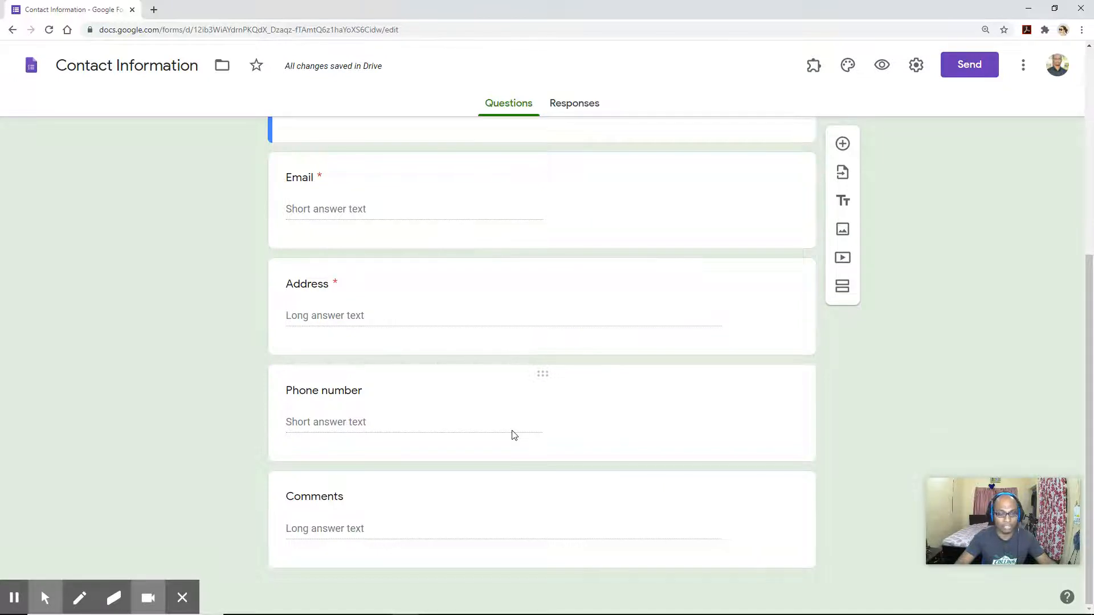
scroll(up, 3)
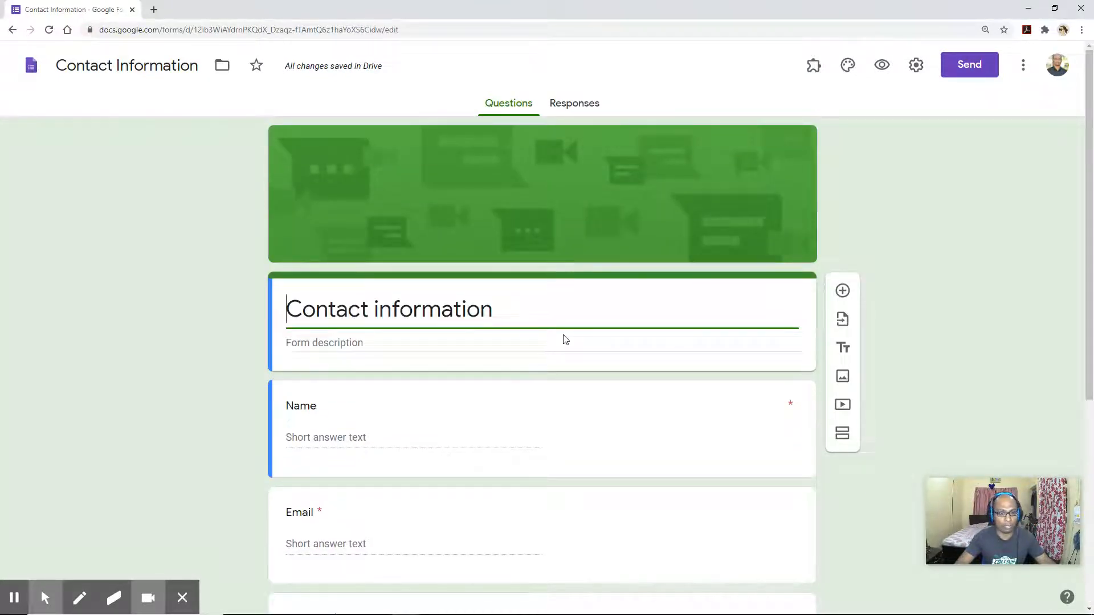
mouse_move(962, 186)
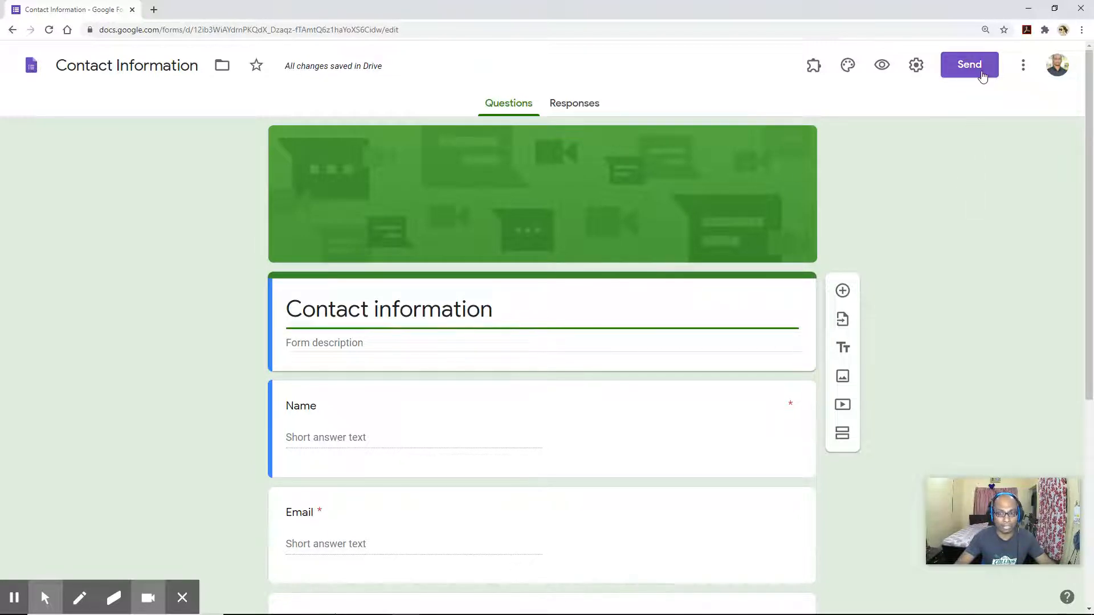
Send the form to the suggested recipient, with the form embedded in the email body.
click(969, 65)
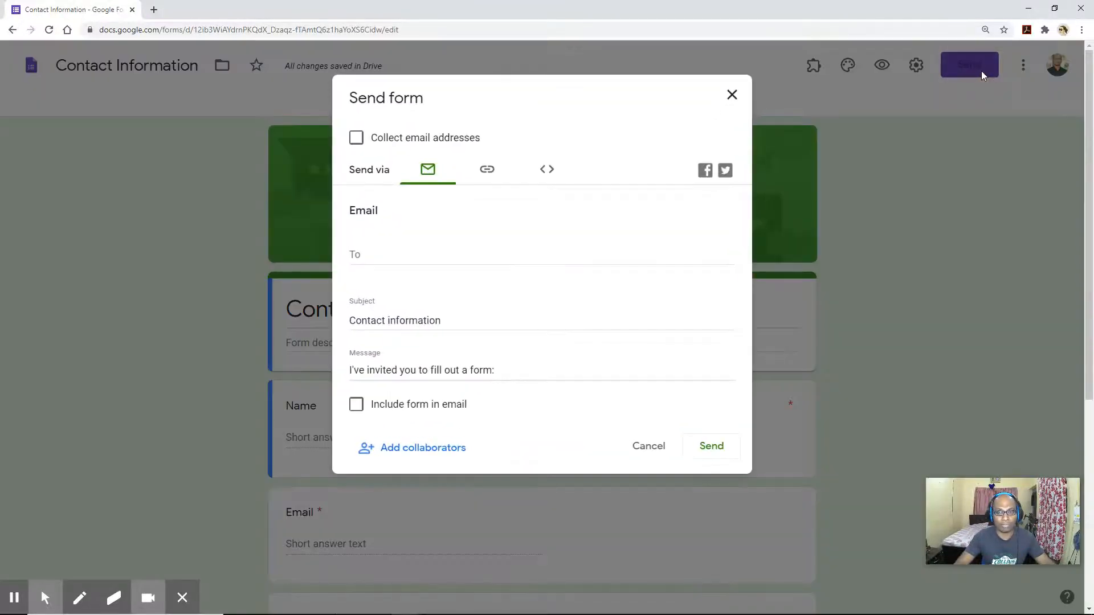
mouse_move(732, 94)
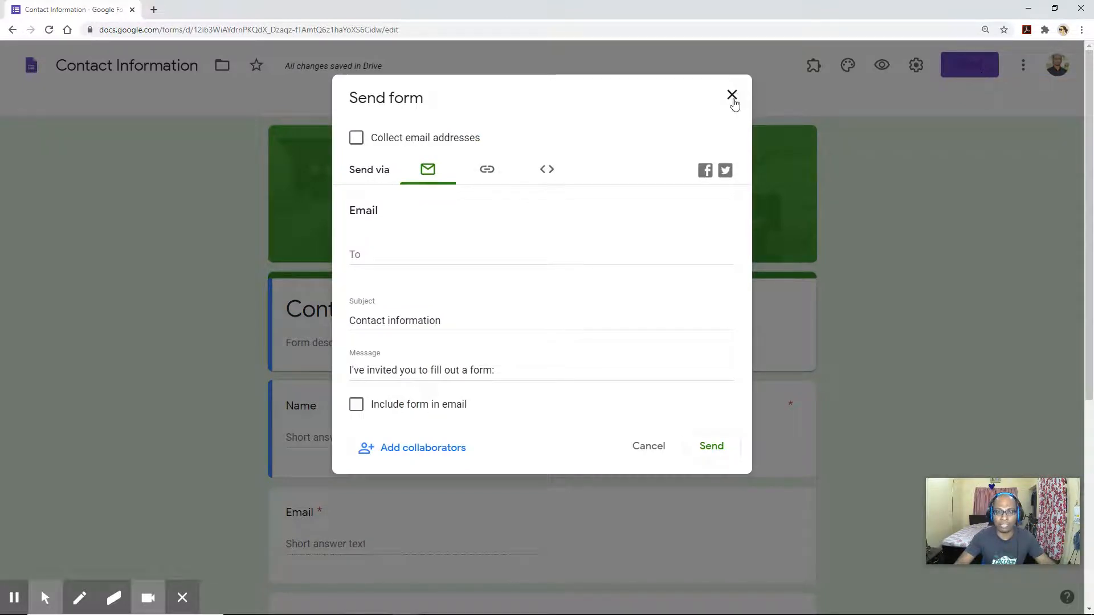
mouse_move(372, 411)
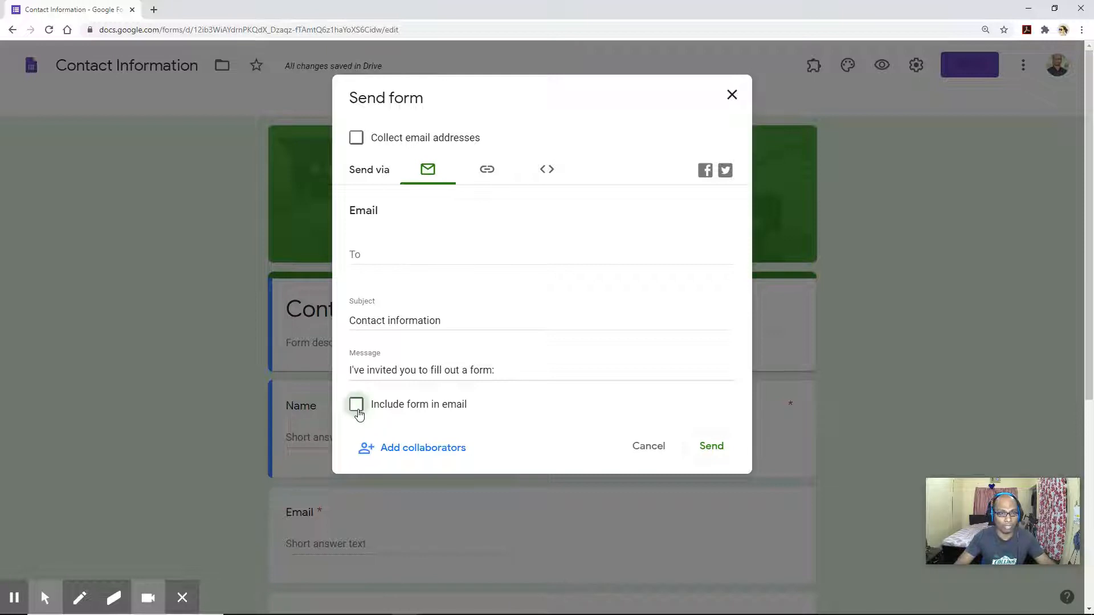
click(355, 404)
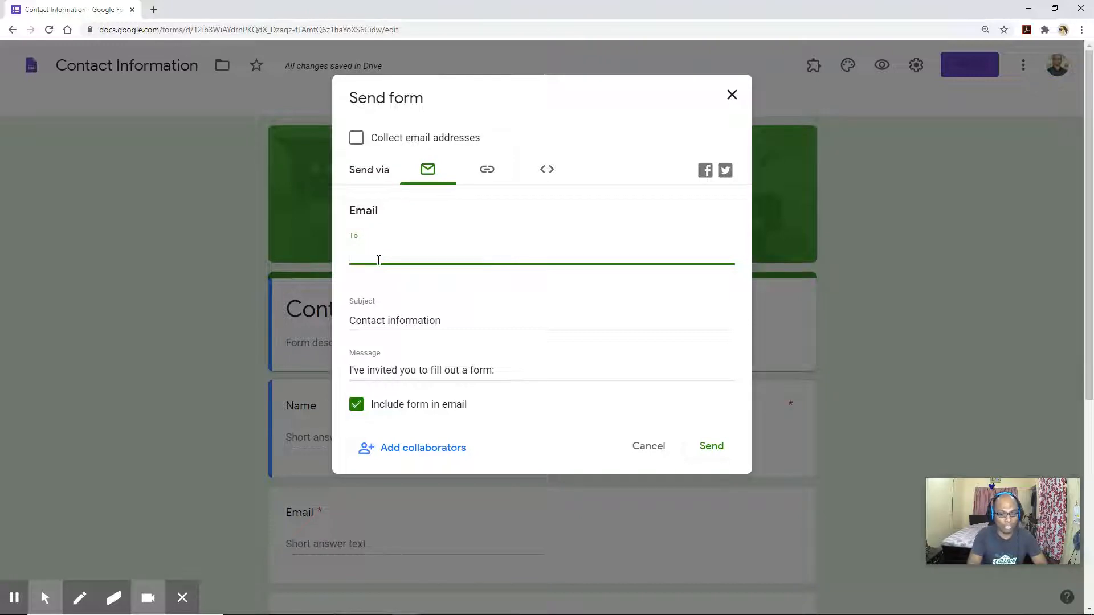
text(yv)
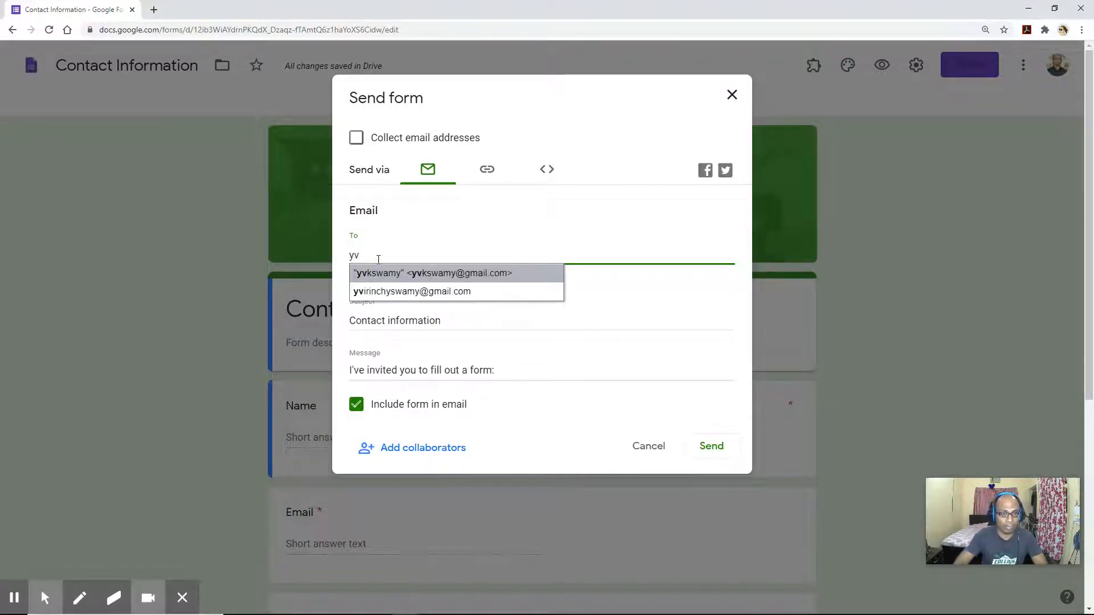
click(431, 273)
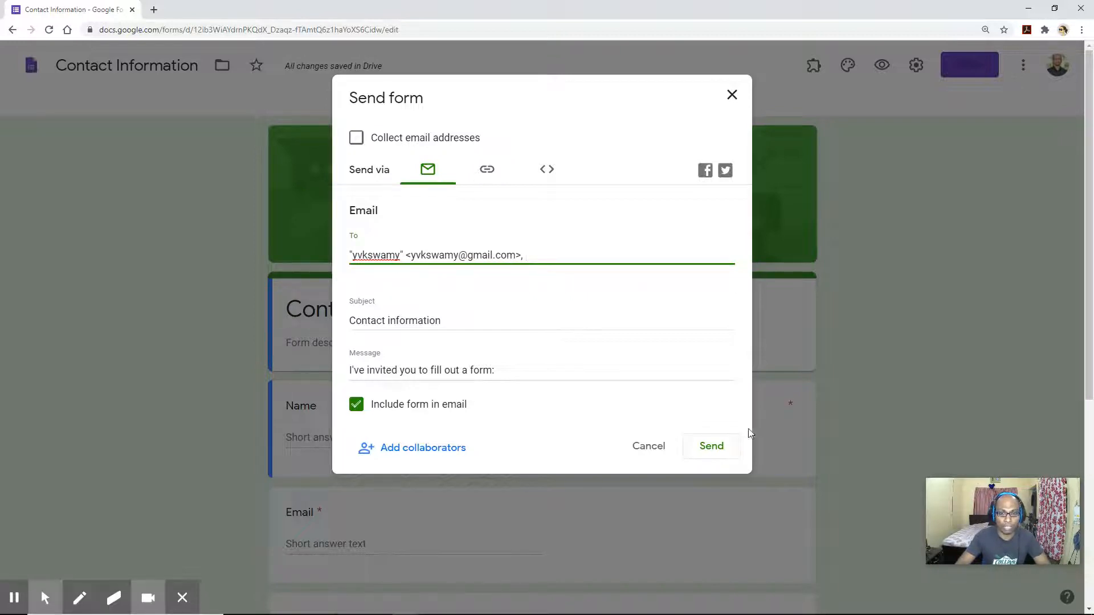
mouse_move(711, 445)
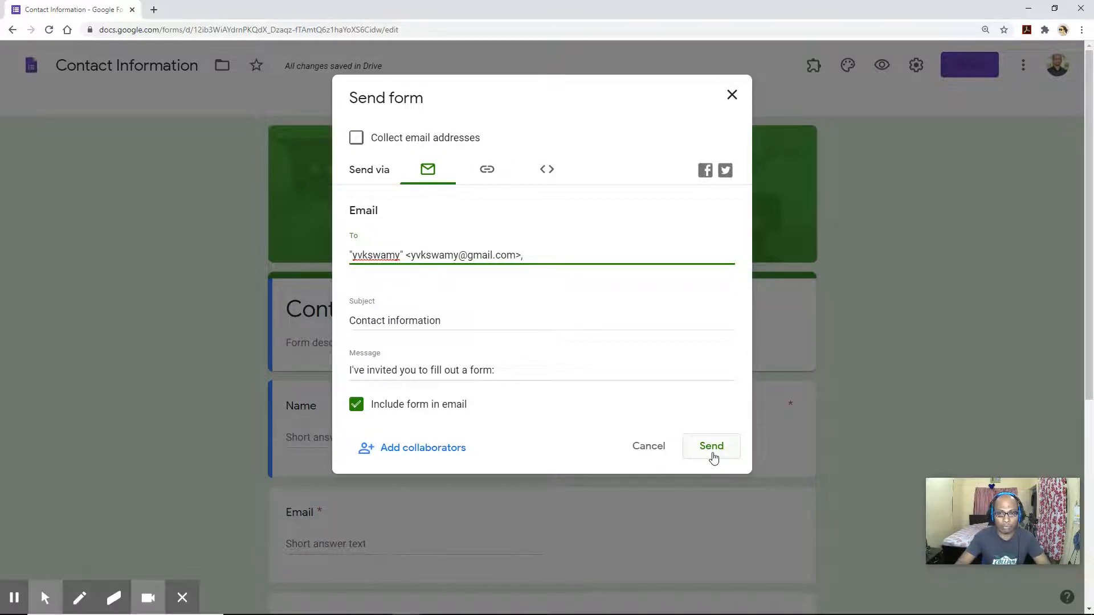
click(711, 445)
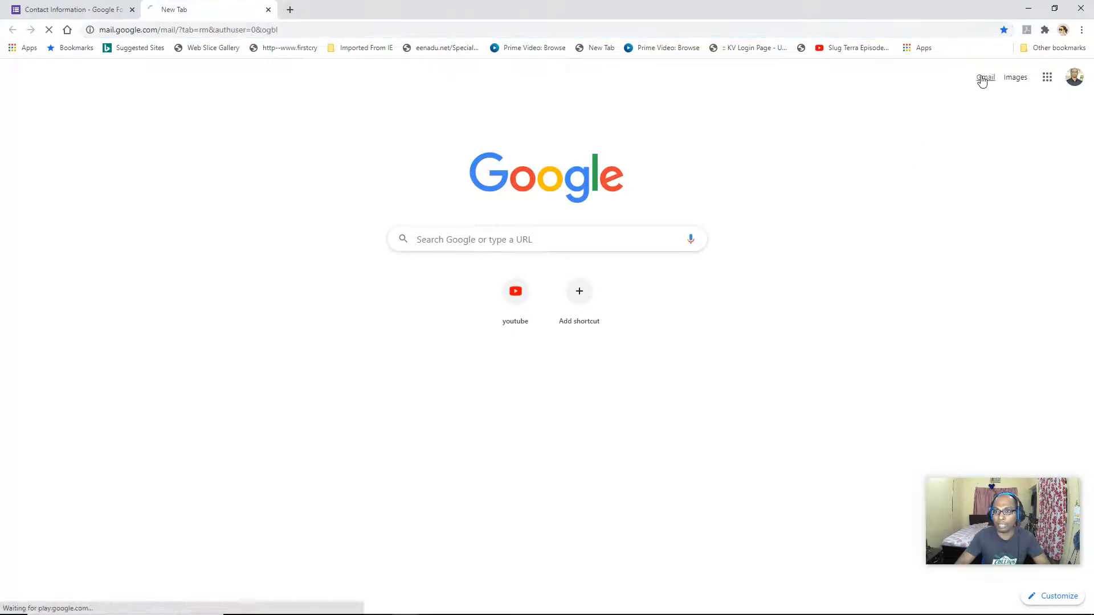
Open Gmail and review the Contact information email's embedded form down to Submit.
click(985, 78)
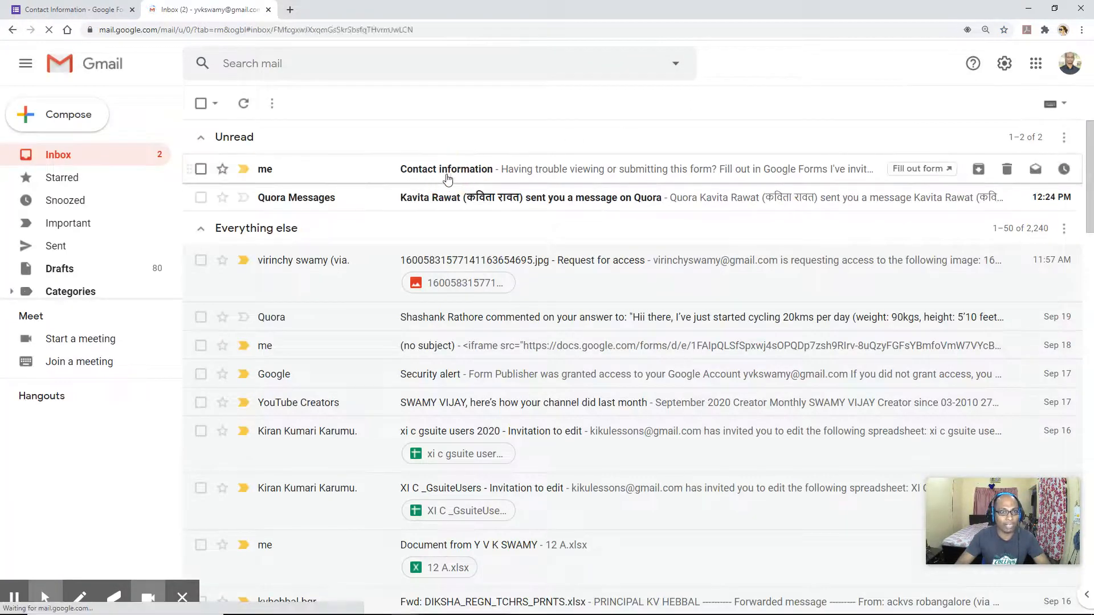
click(446, 168)
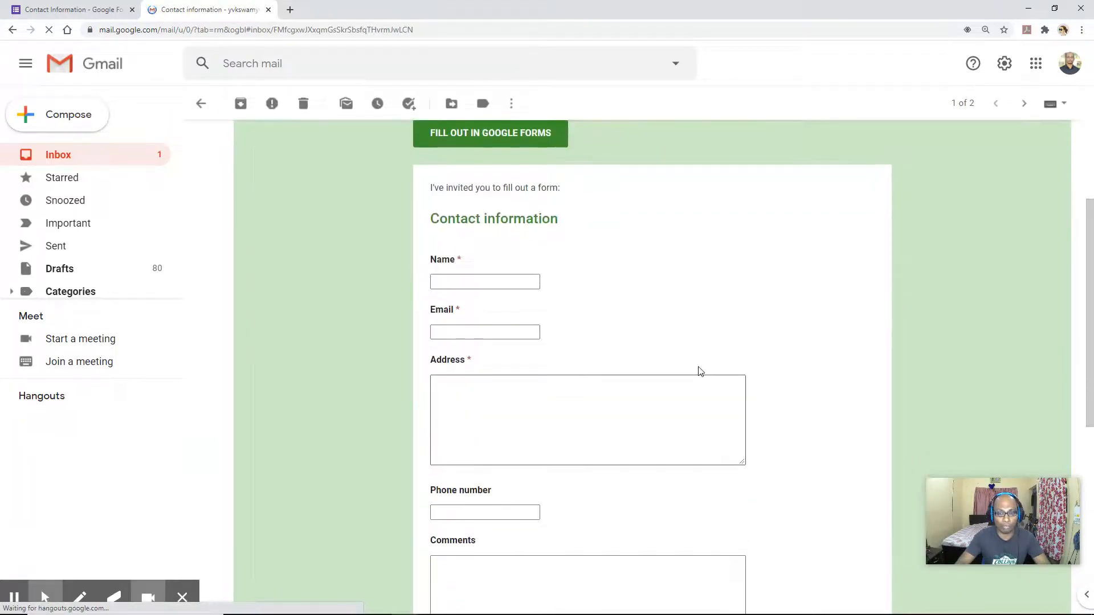
scroll(up, 3)
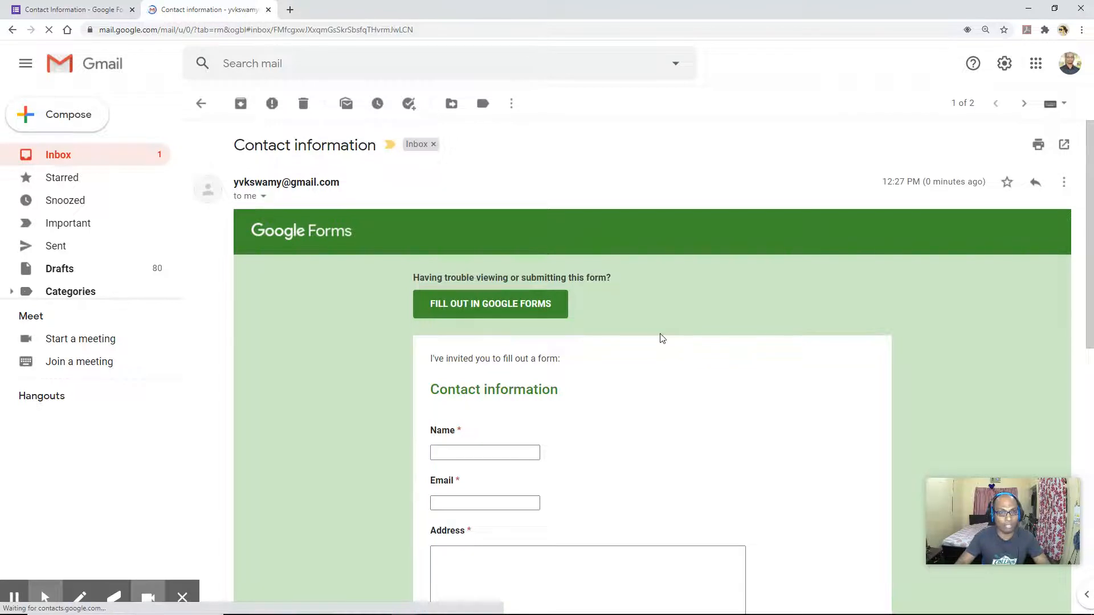
scroll(down, 3)
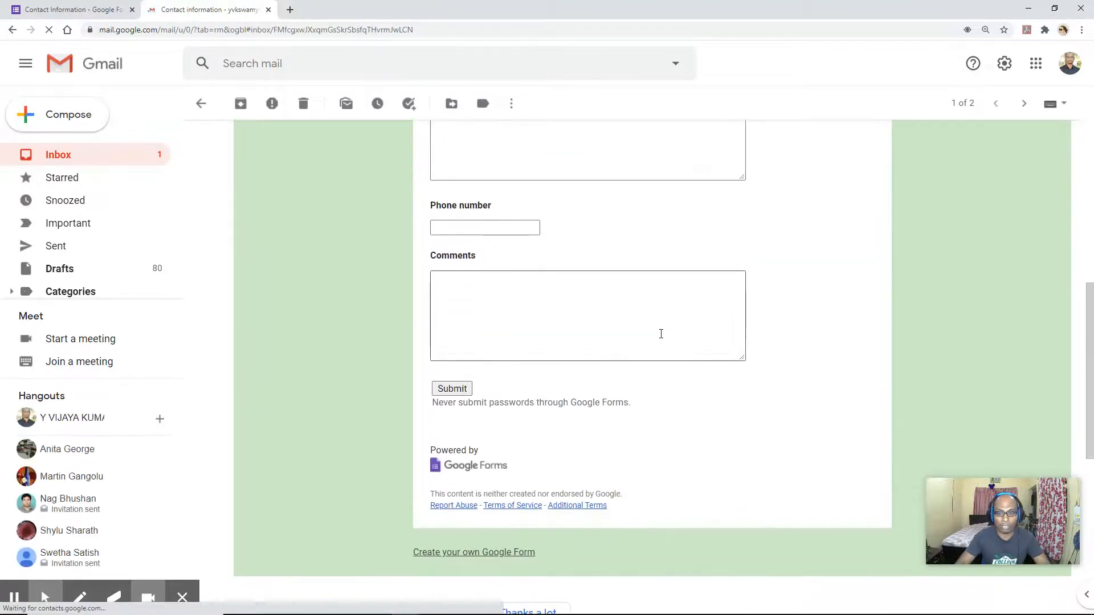
scroll(up, 3)
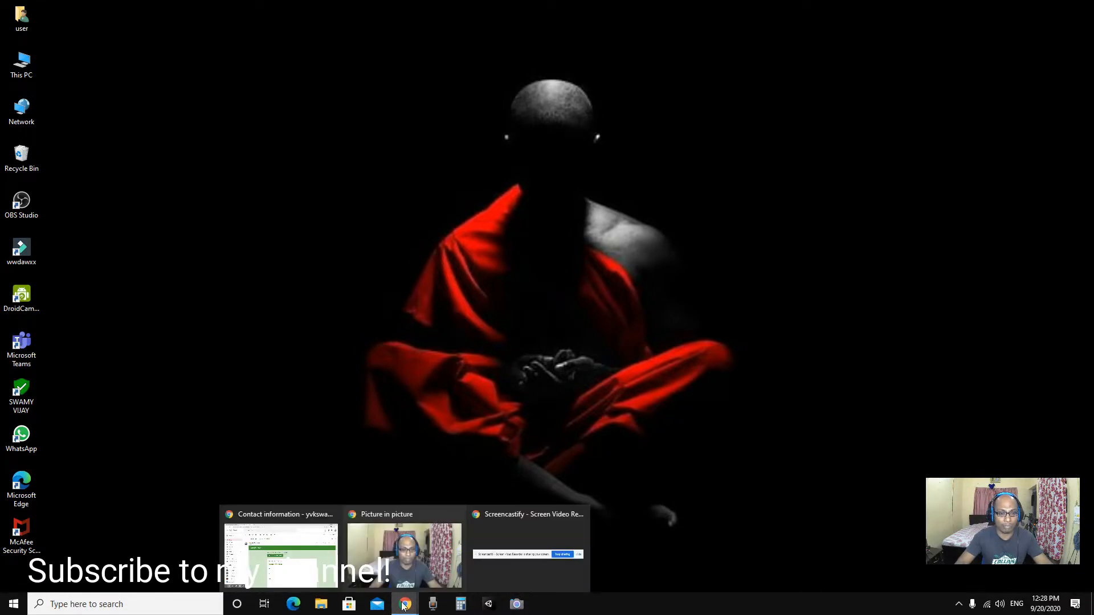
Restore the Gmail window showing the received Contact information email.
click(280, 554)
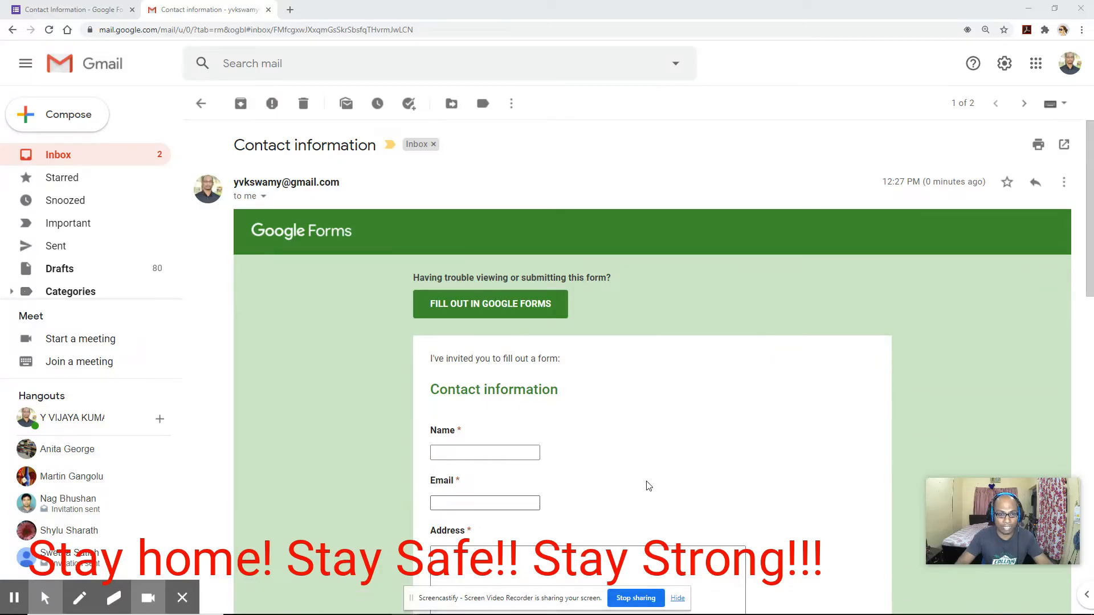
mouse_move(636, 597)
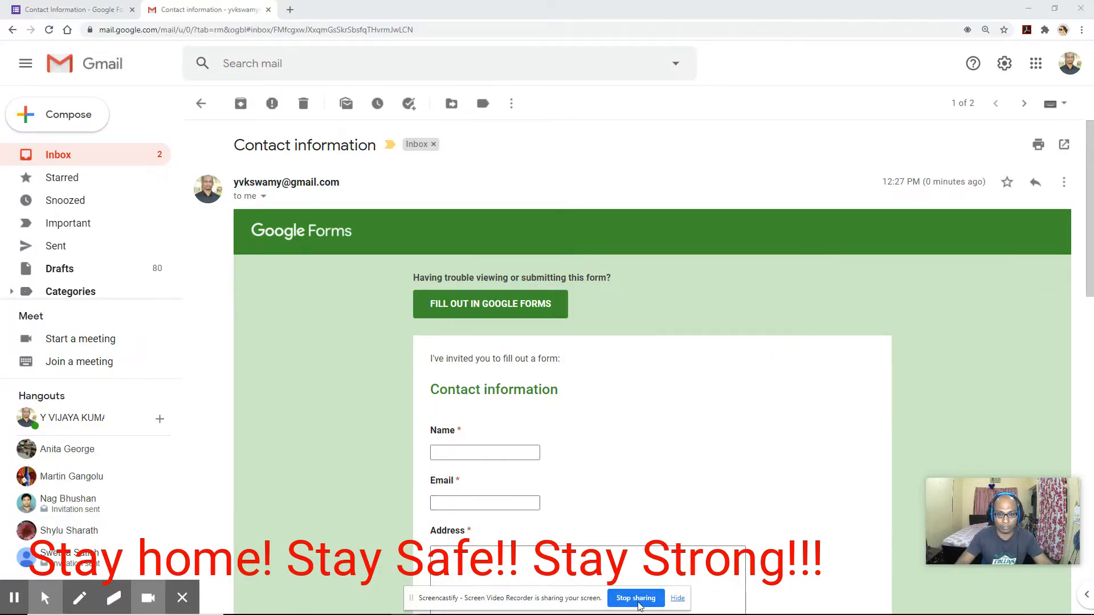